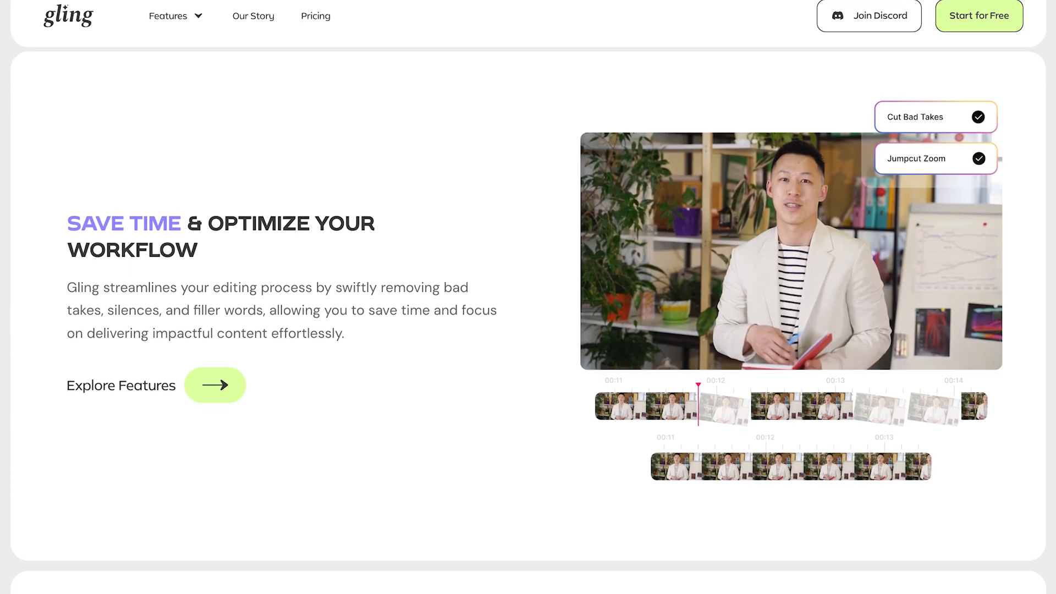
# Step: Scroll back up to the top of the Gling home page, showing Start for Free
pyautogui.scroll(3)
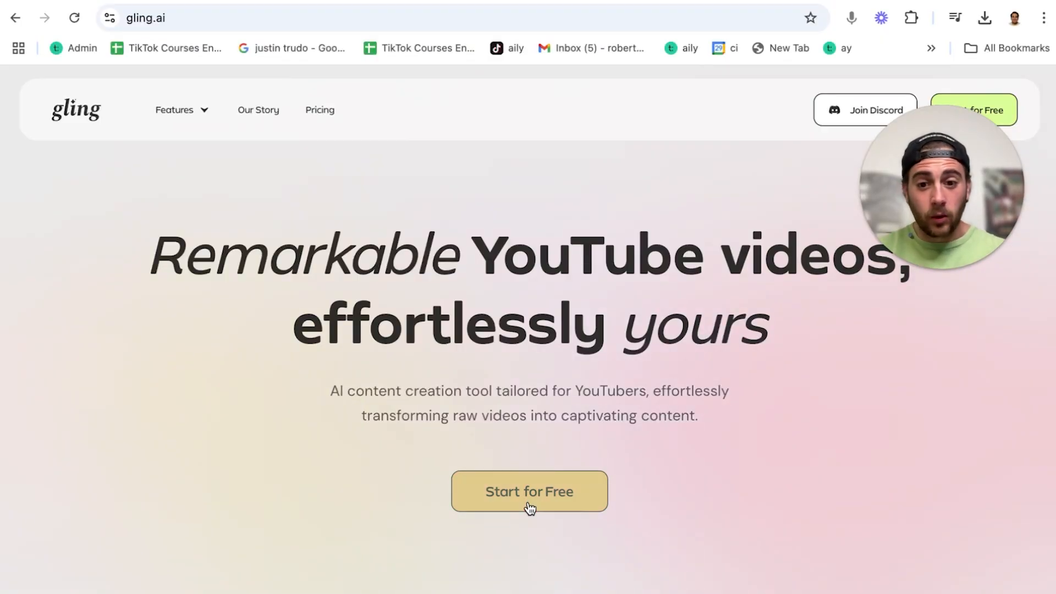
# Step: Start for free and upload Growth on YouTube Clip 8.mp4 from Recents
pyautogui.click(529, 491)
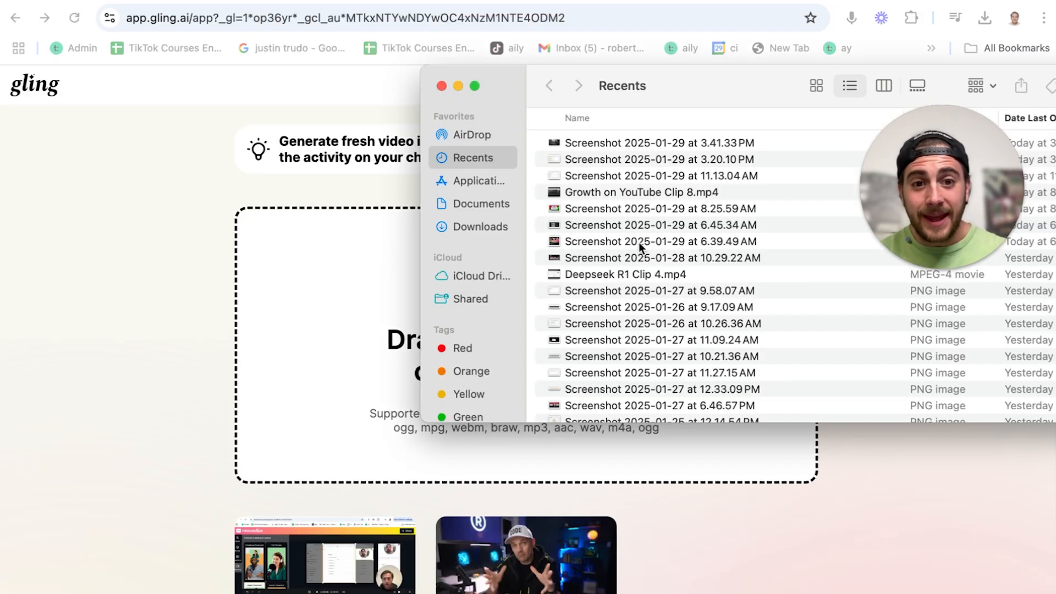
pyautogui.click(640, 192)
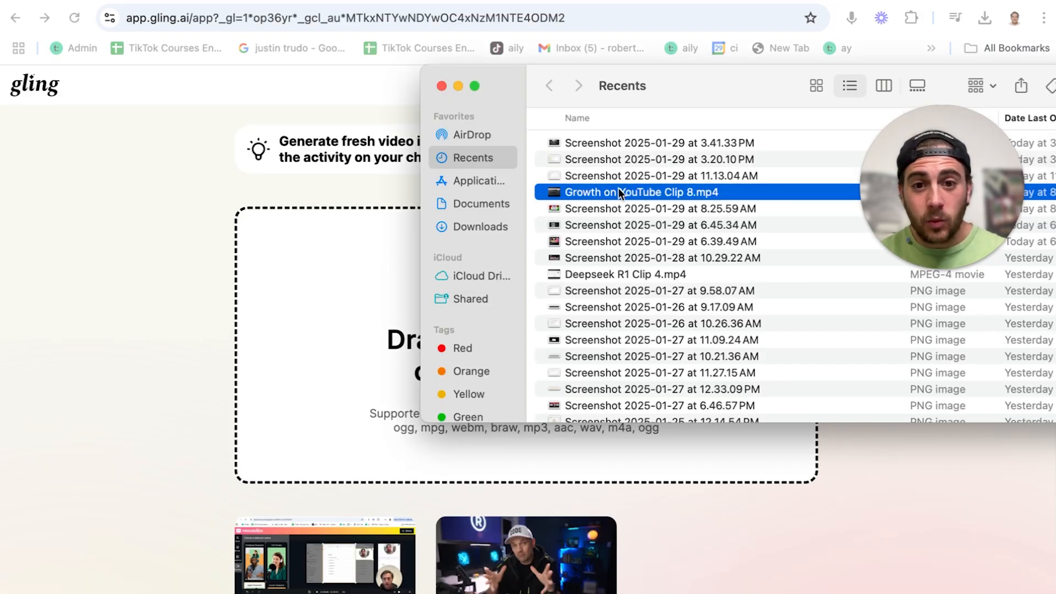
pyautogui.doubleClick(642, 192)
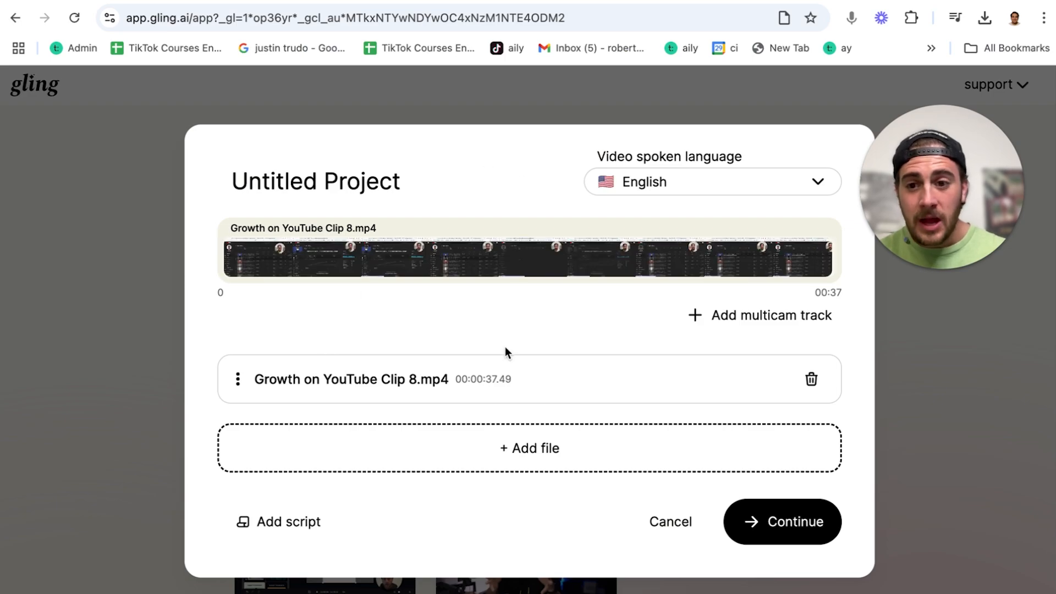
pyautogui.moveTo(744, 231)
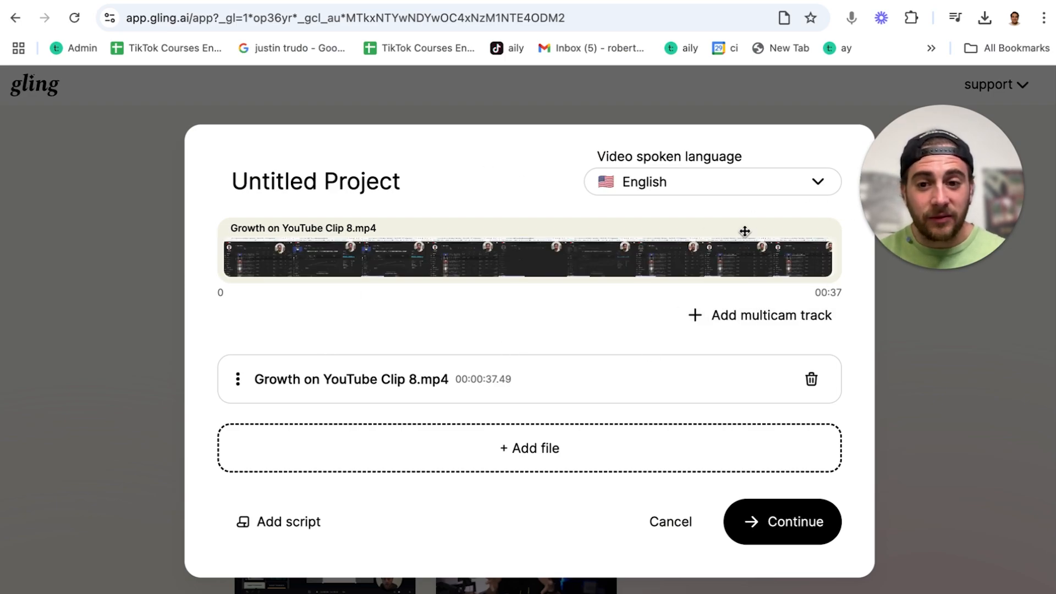
pyautogui.moveTo(498, 487)
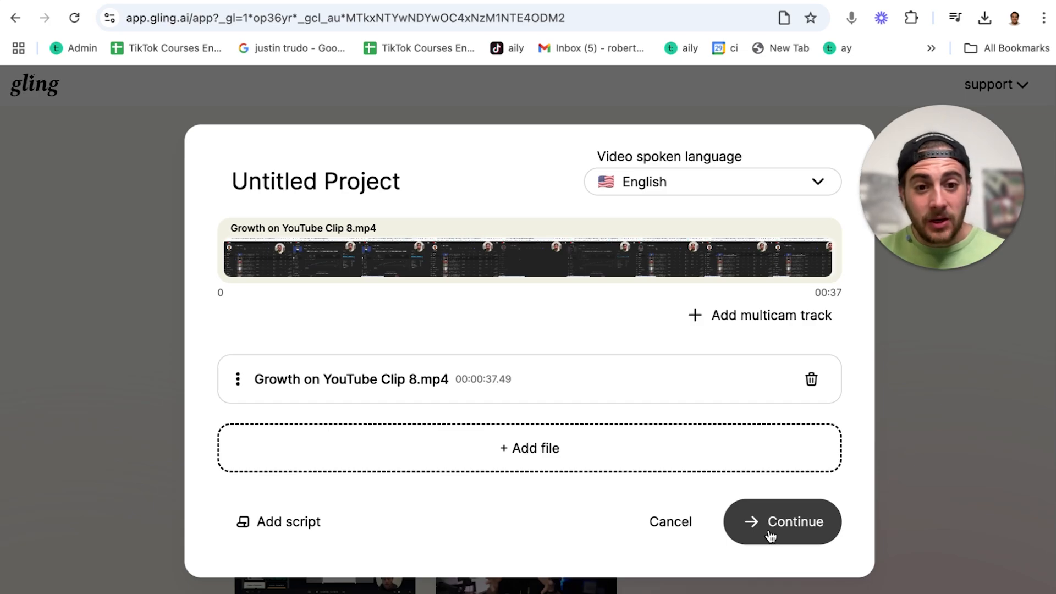
# Step: Run enhancement with only Cut silences and Remove filler words enabled
pyautogui.click(781, 521)
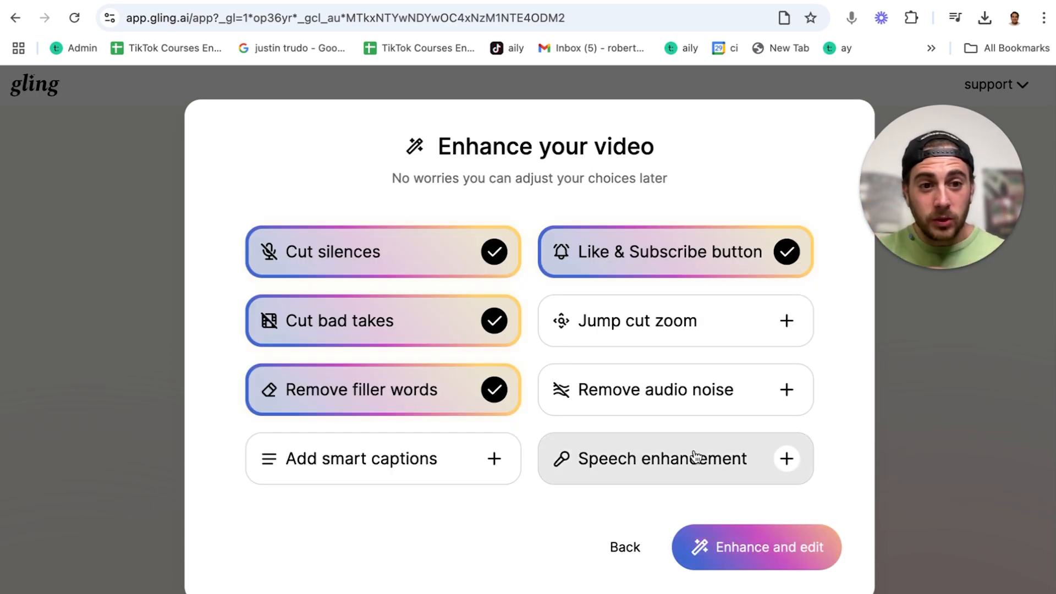
pyautogui.moveTo(464, 335)
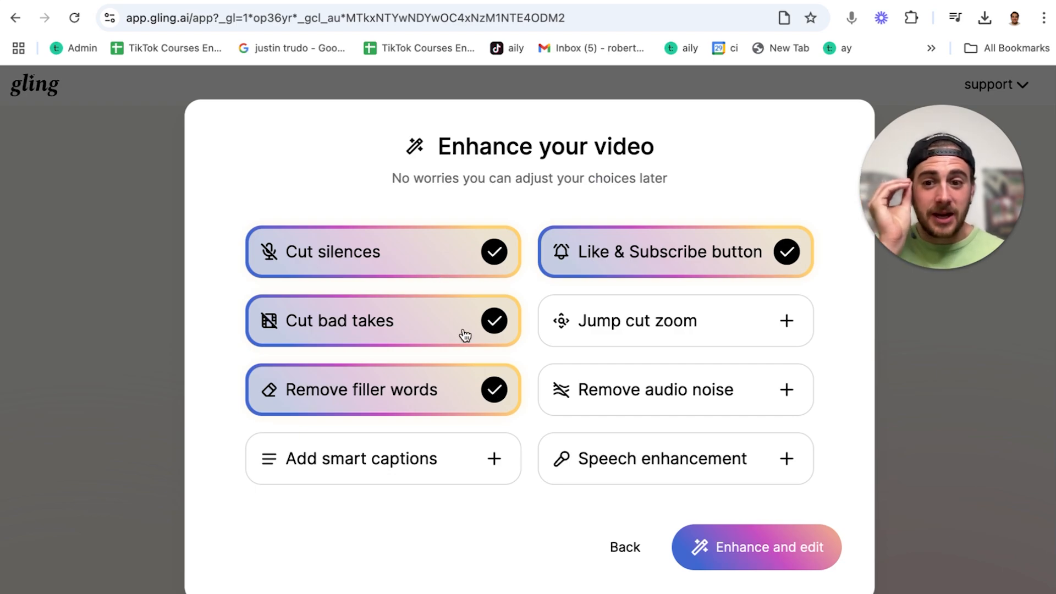
pyautogui.moveTo(467, 478)
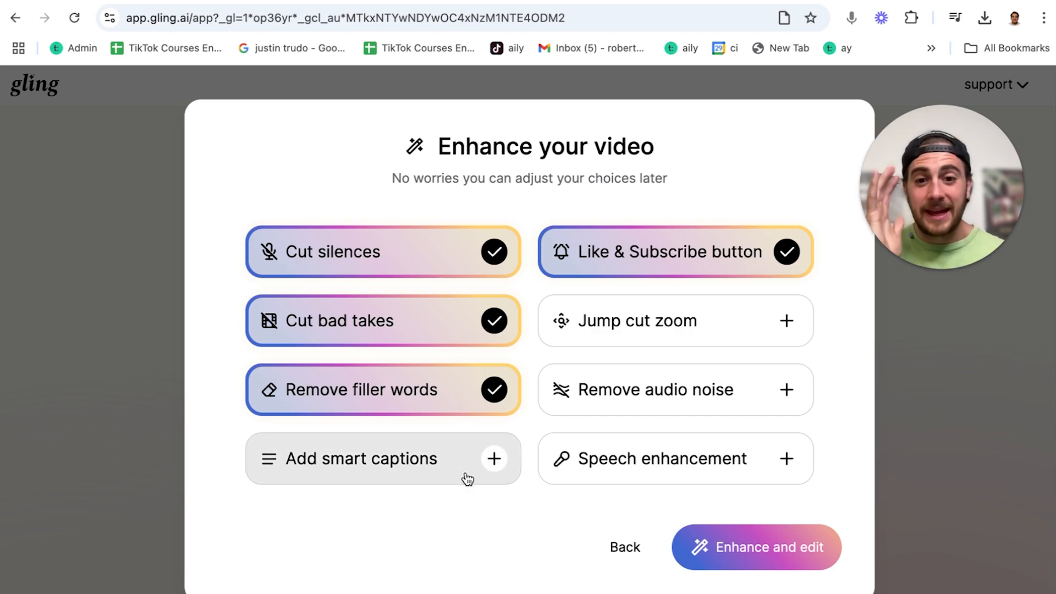
pyautogui.moveTo(687, 331)
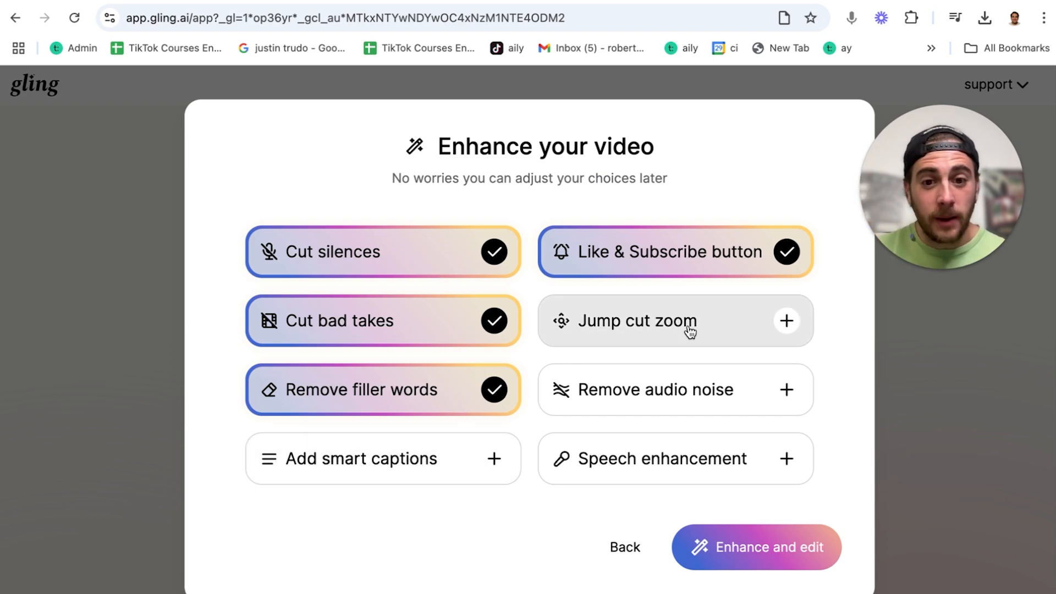
pyautogui.moveTo(727, 445)
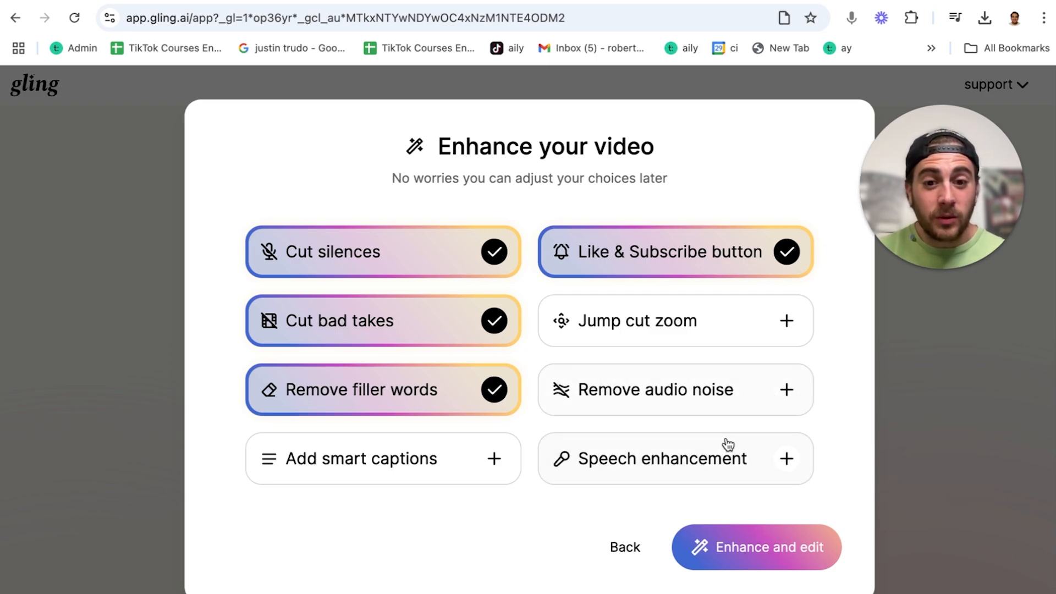
pyautogui.moveTo(658, 498)
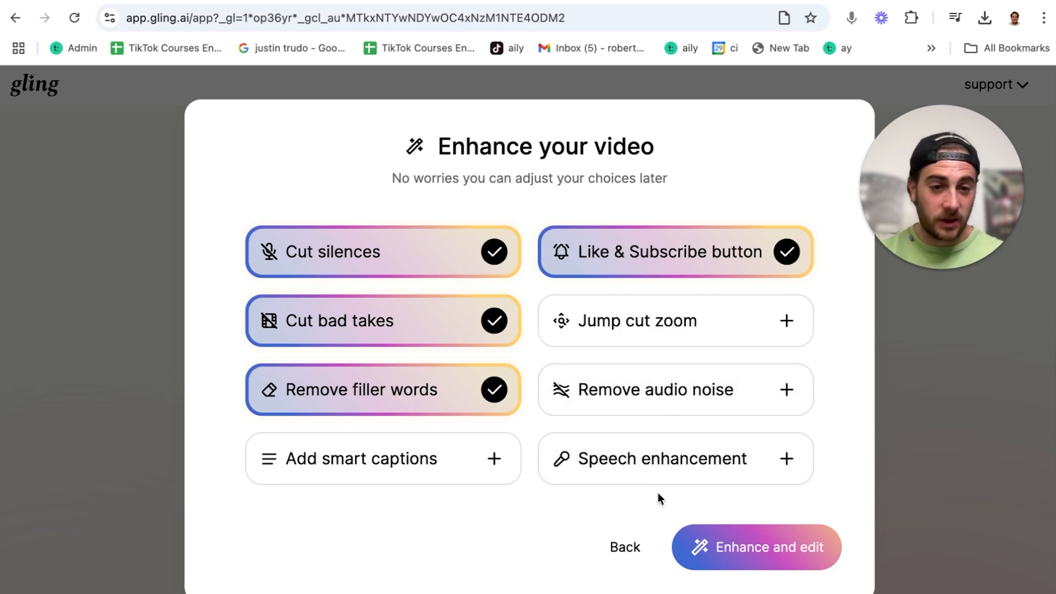
pyautogui.moveTo(717, 371)
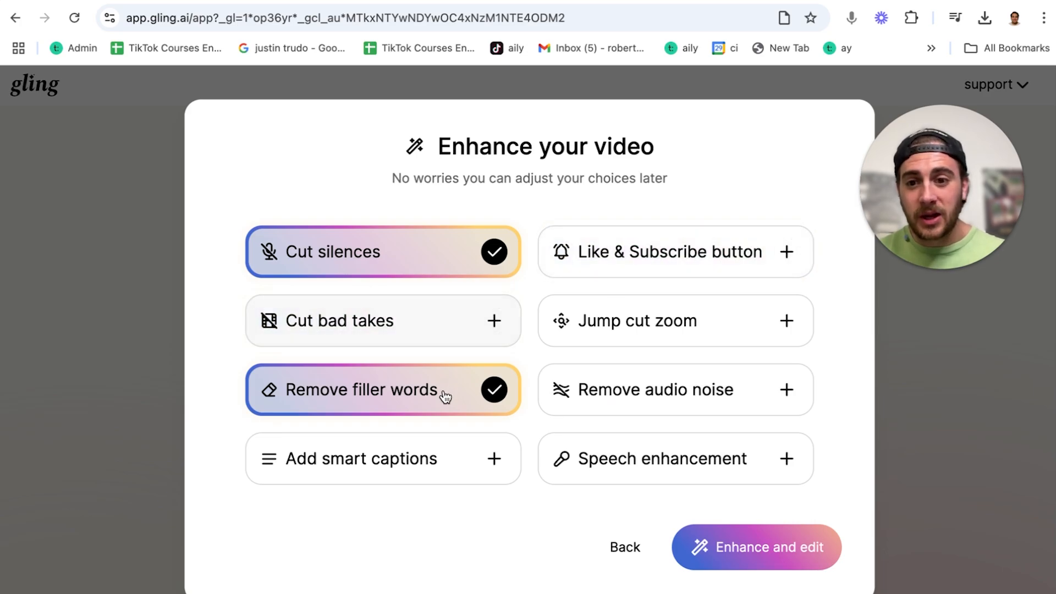
pyautogui.click(755, 546)
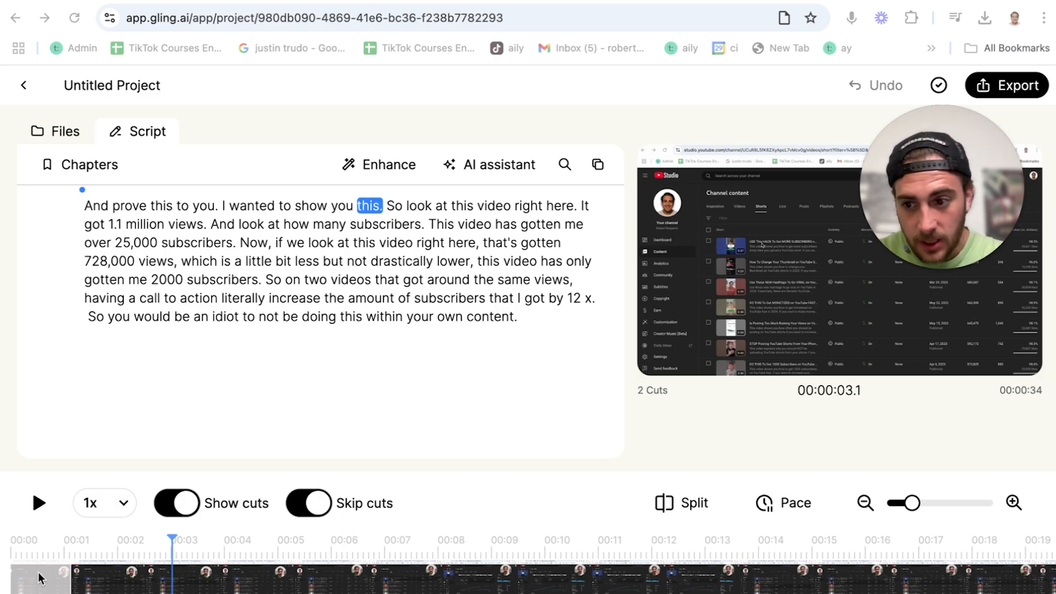
pyautogui.moveTo(42, 570)
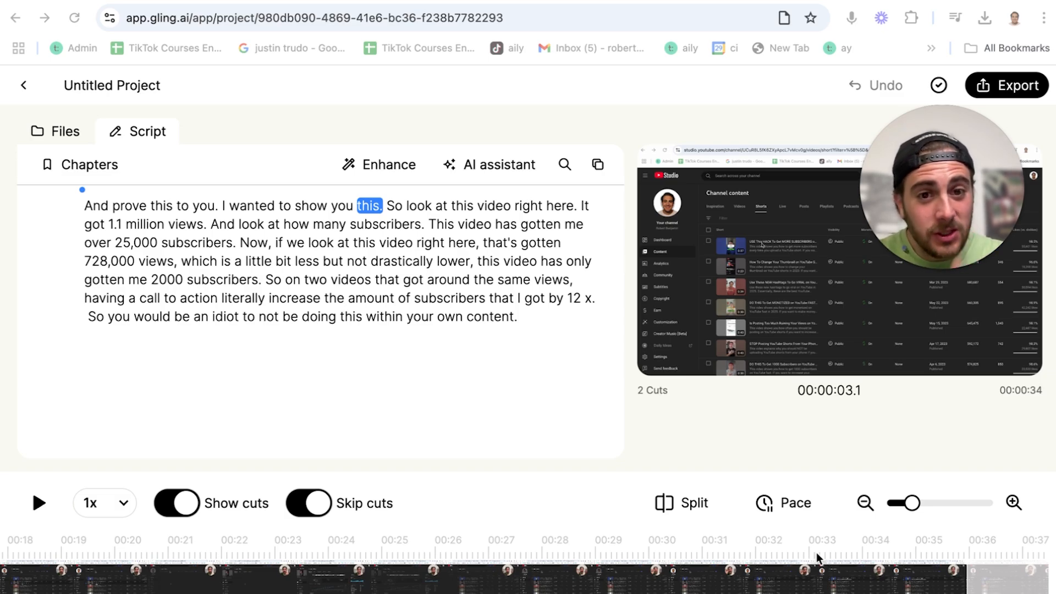
pyautogui.moveTo(772, 510)
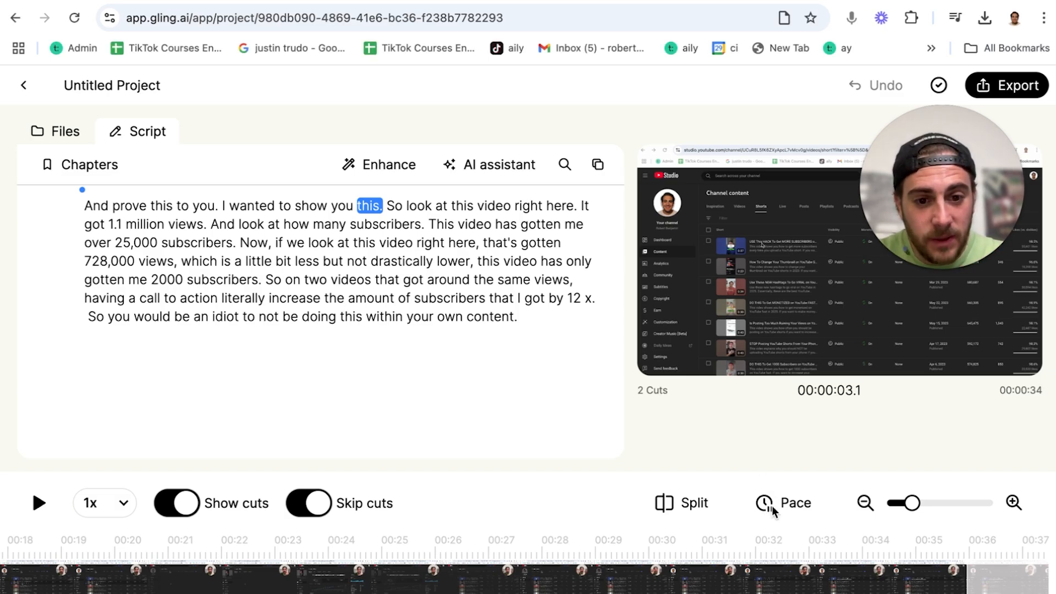
# Step: Set pause pacing to maximum and apply, leaving the clip at 14 cuts and 33 seconds
pyautogui.click(783, 502)
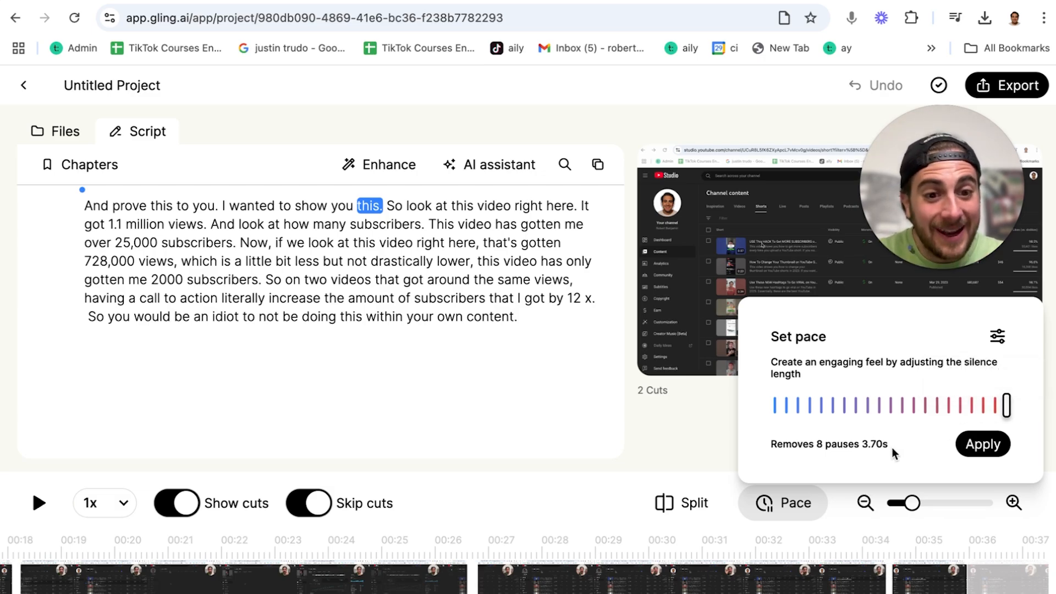
pyautogui.moveTo(1007, 404)
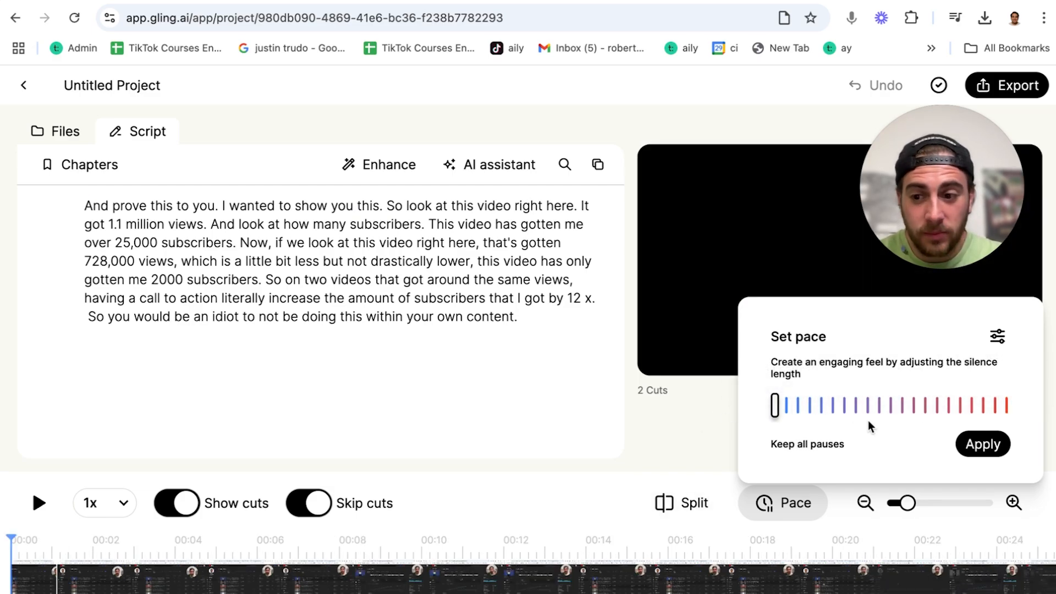
pyautogui.click(38, 502)
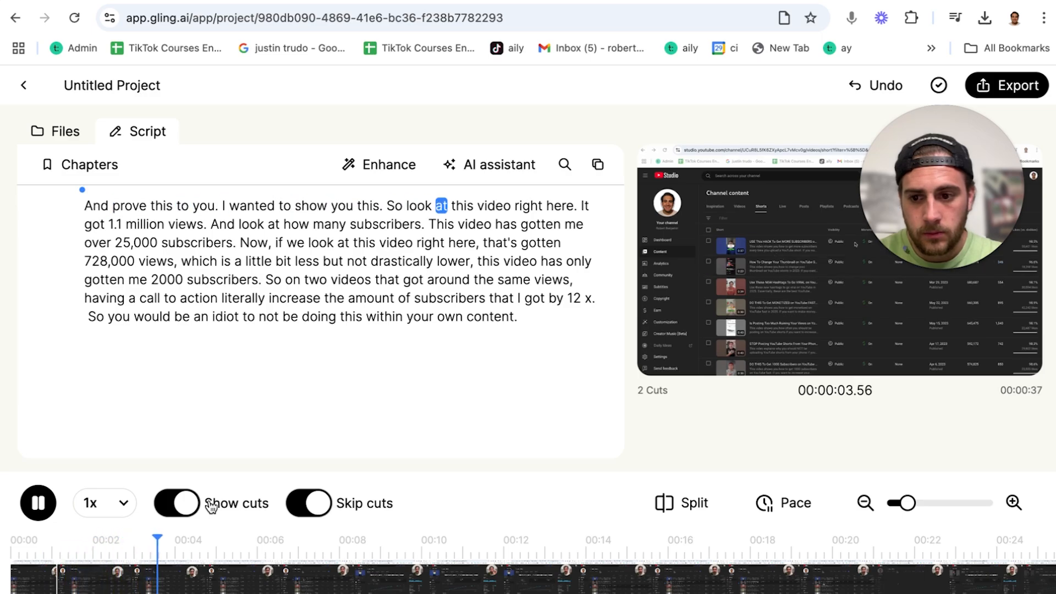
pyautogui.click(38, 502)
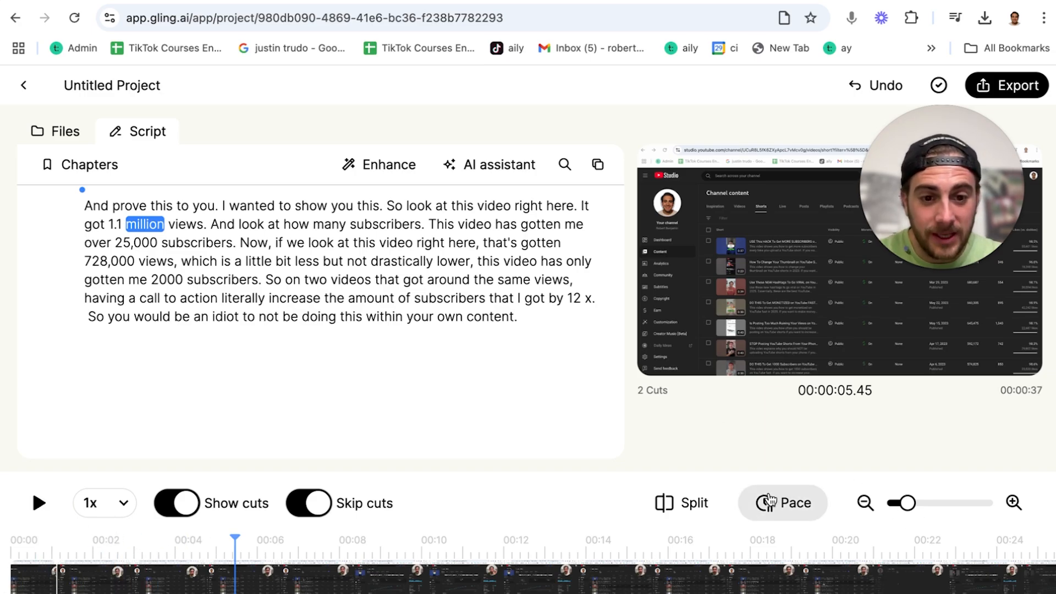
pyautogui.click(782, 502)
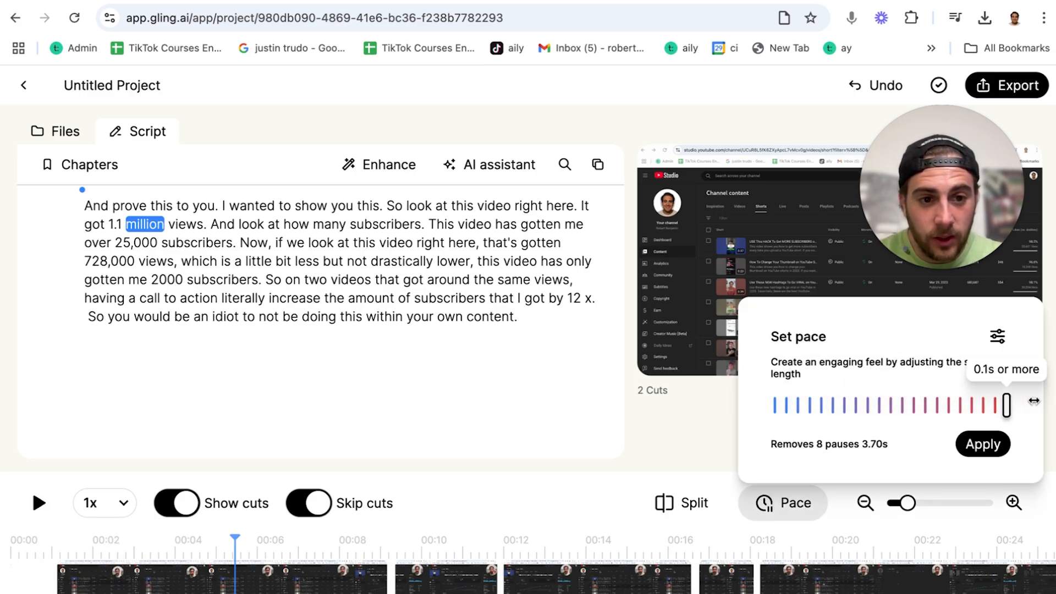
pyautogui.click(996, 336)
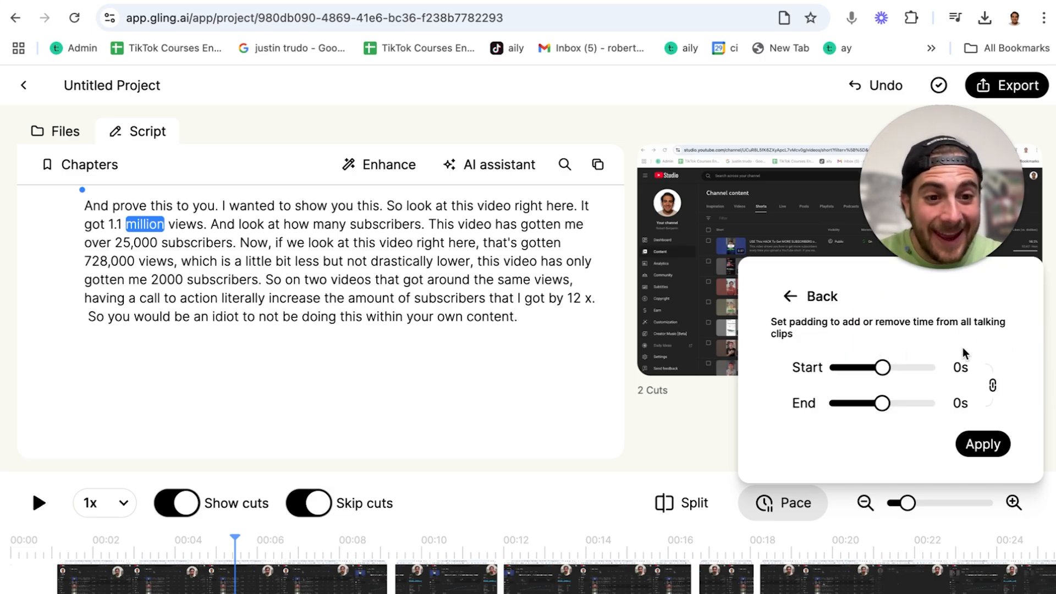
pyautogui.moveTo(795, 328)
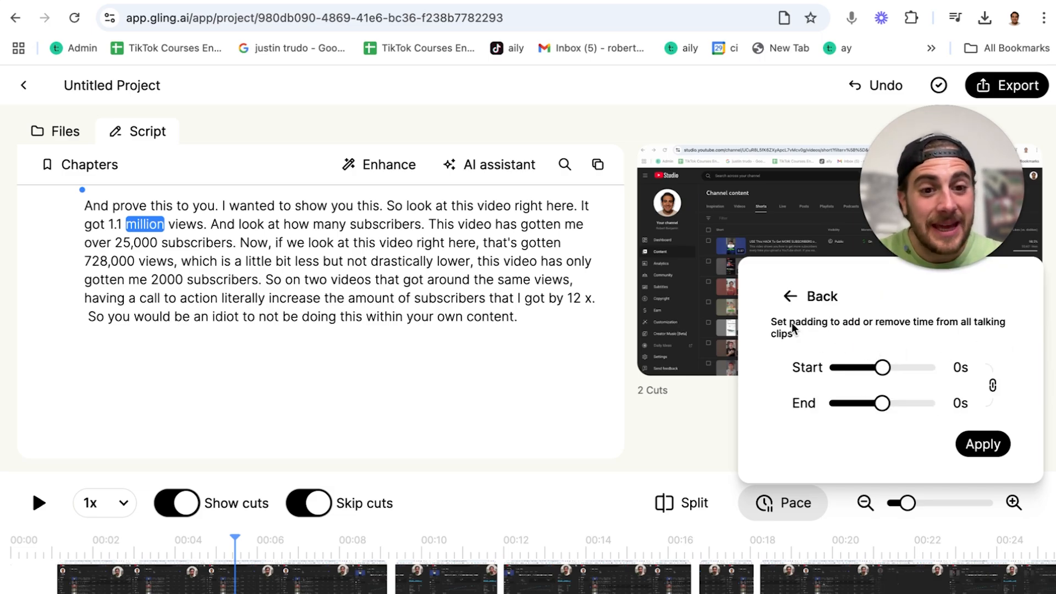
pyautogui.click(789, 296)
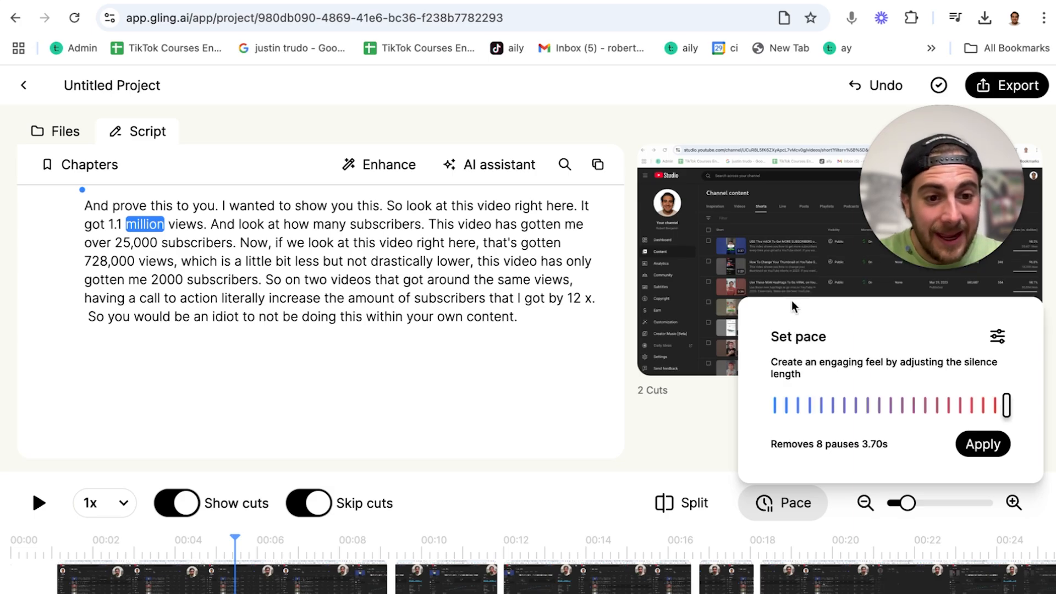
pyautogui.click(983, 444)
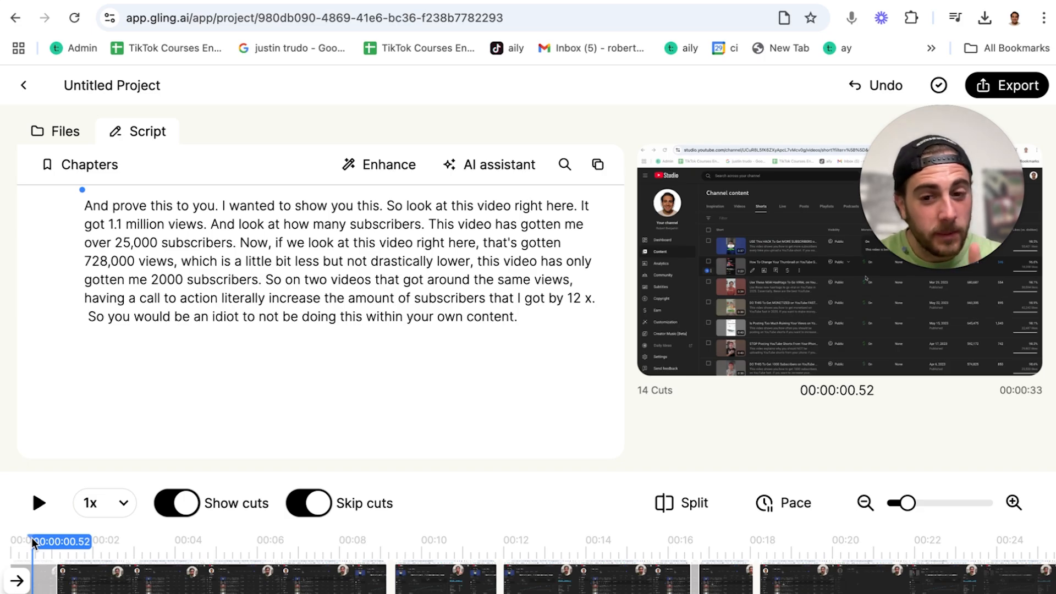
# Step: Preview the trimmed 14-cut clip, then pause playback
pyautogui.click(39, 503)
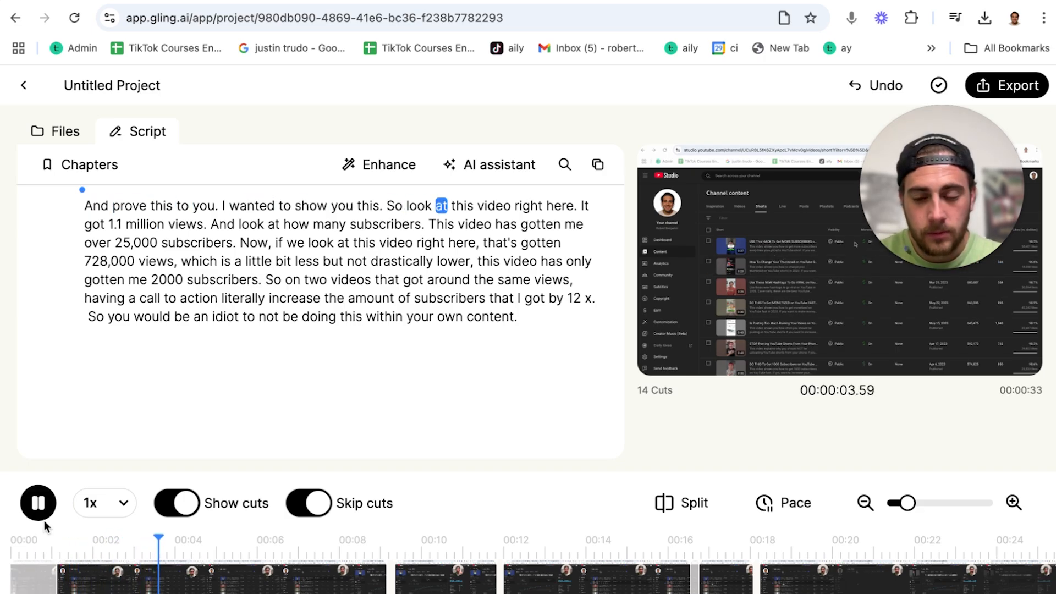
pyautogui.click(38, 502)
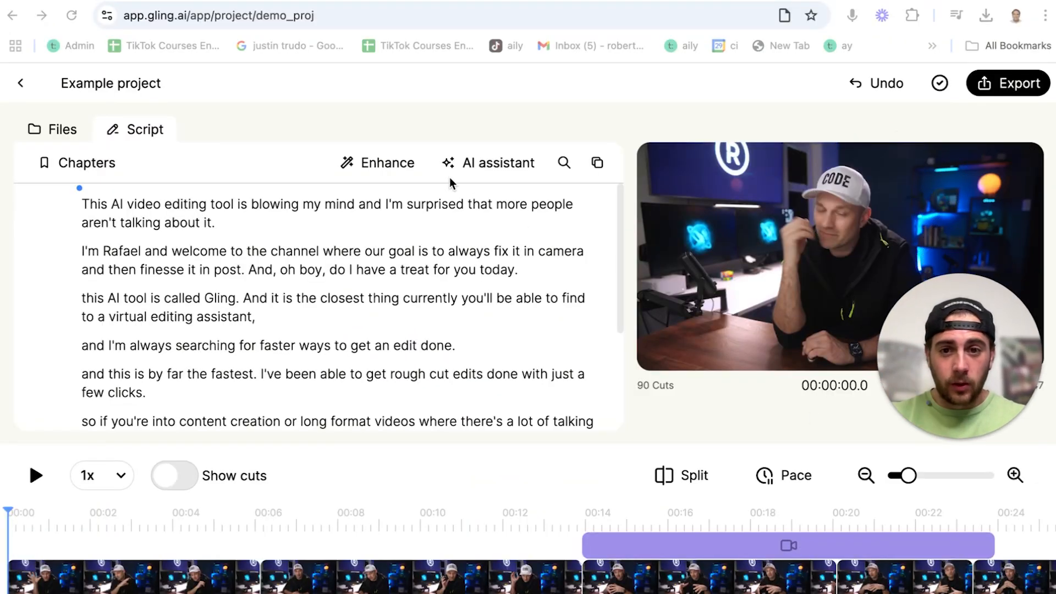
# Step: Apply 1.30x face-centred jump cut zoom to all clips and preview several zoomed cuts
pyautogui.click(378, 162)
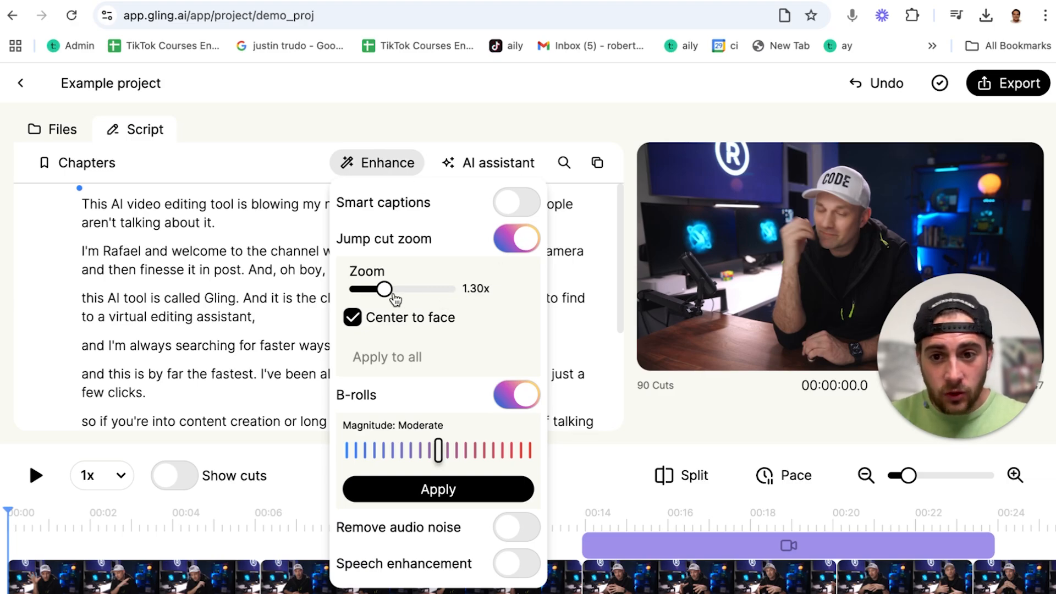
pyautogui.moveTo(490, 370)
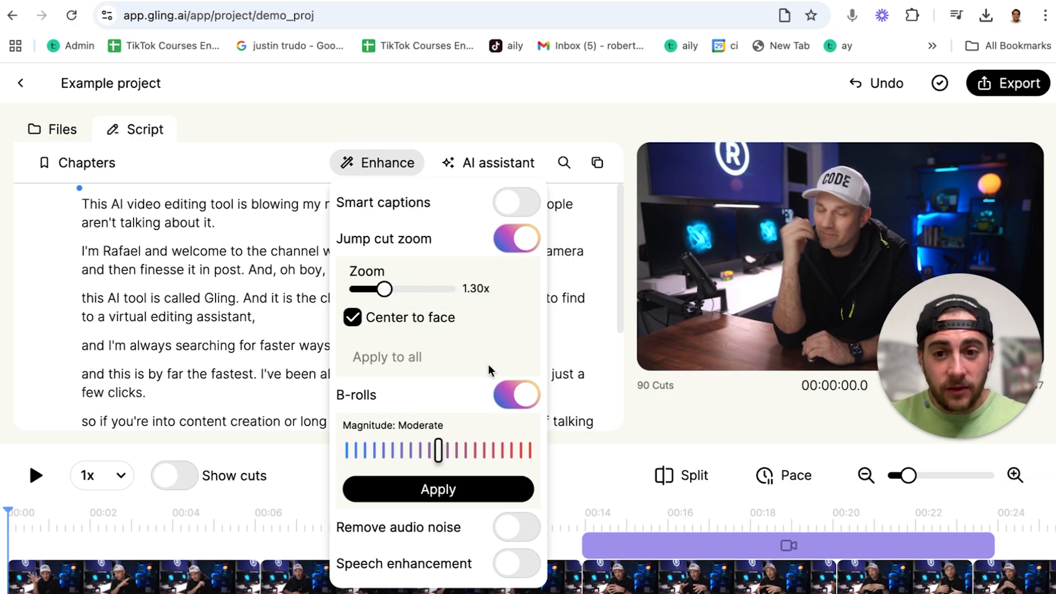
pyautogui.click(516, 395)
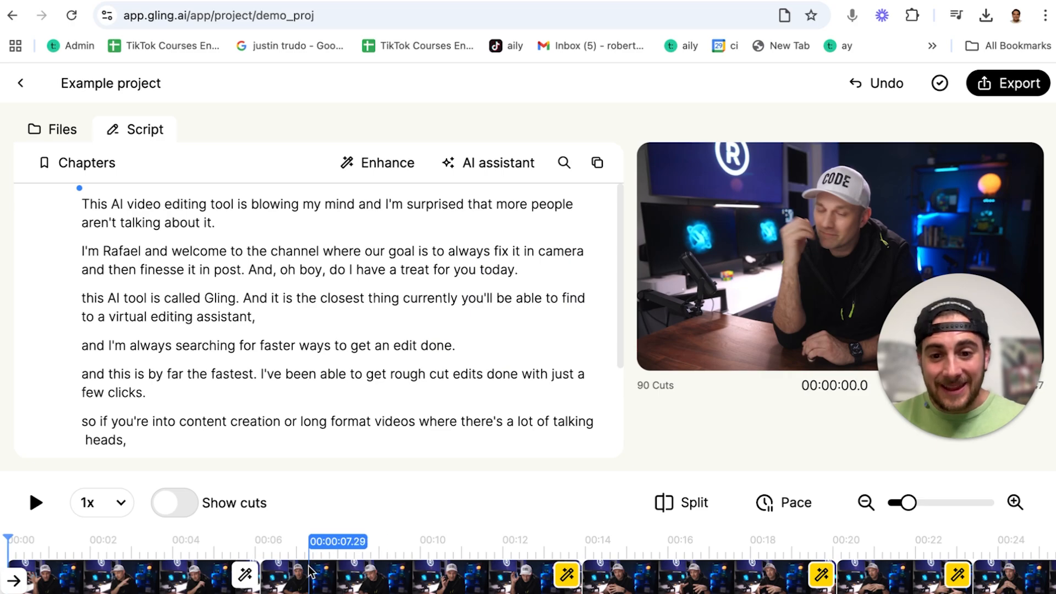
pyautogui.click(563, 562)
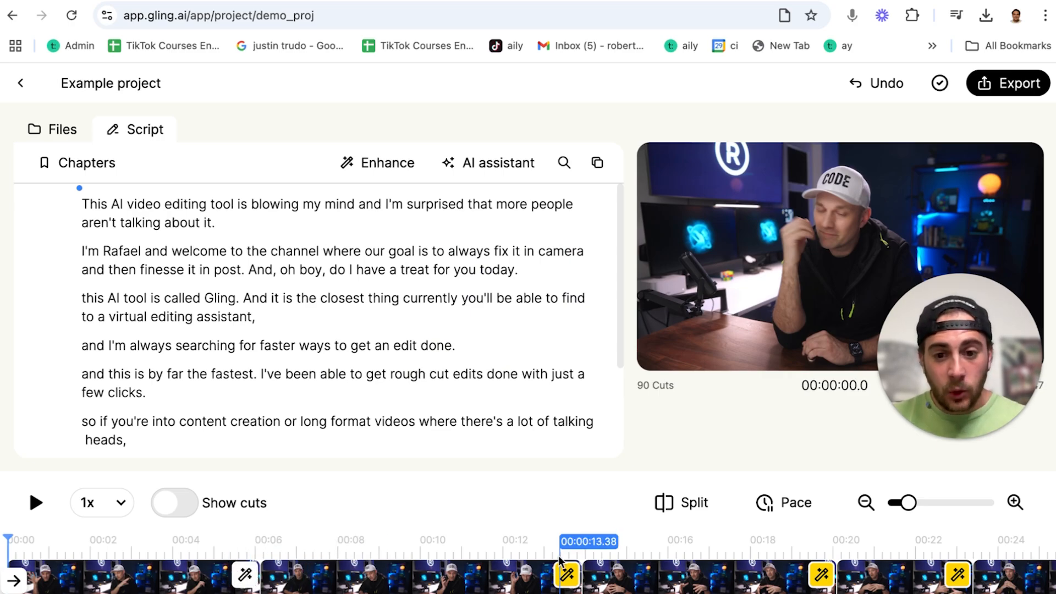
pyautogui.click(245, 575)
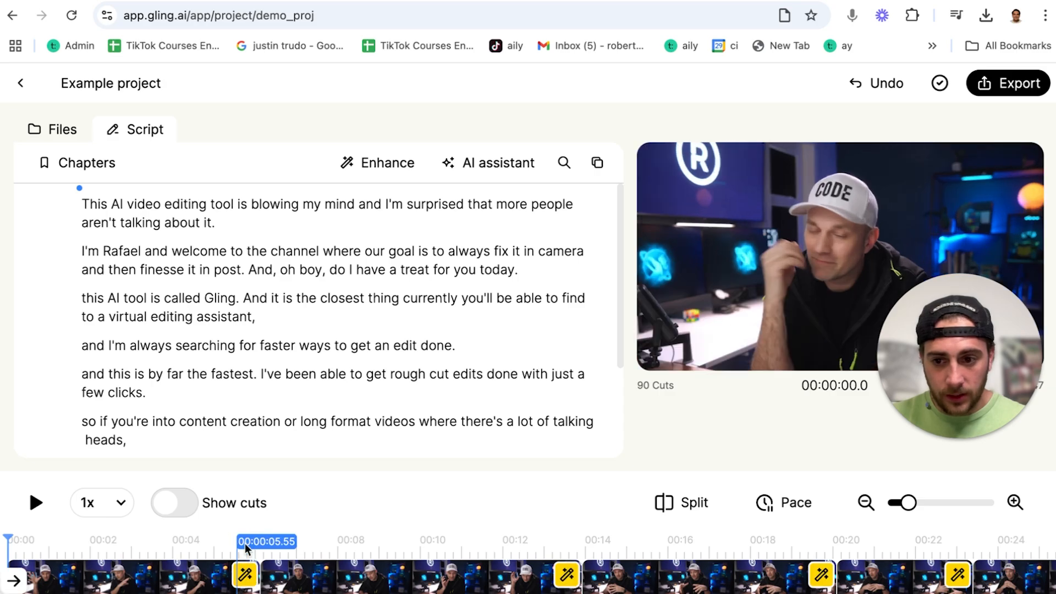
pyautogui.click(244, 574)
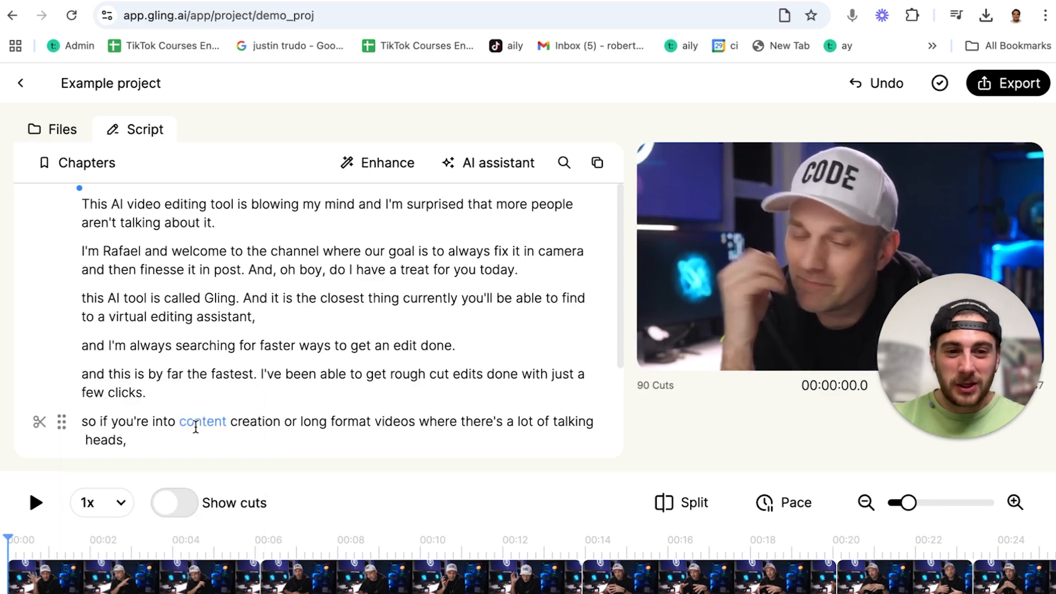
# Step: Play the Example project from the start and pause around 6.5 seconds
pyautogui.click(125, 540)
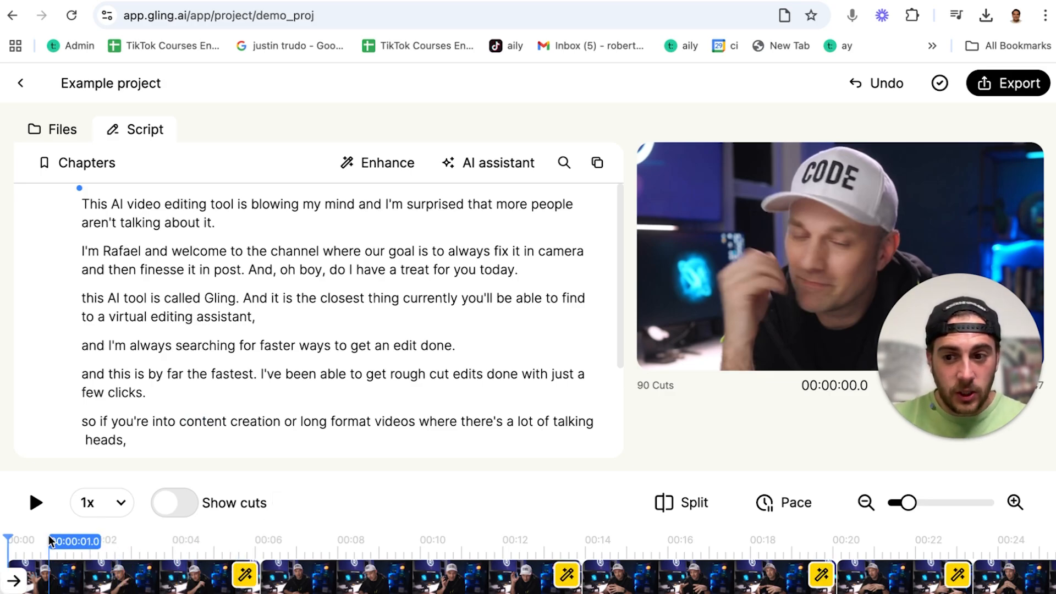
pyautogui.click(37, 502)
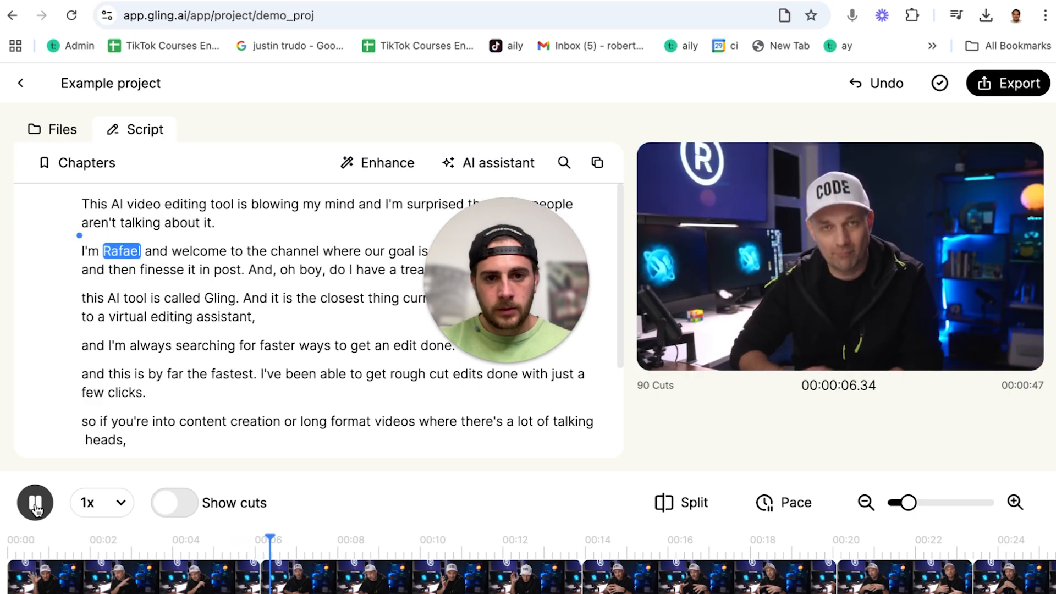
pyautogui.click(34, 502)
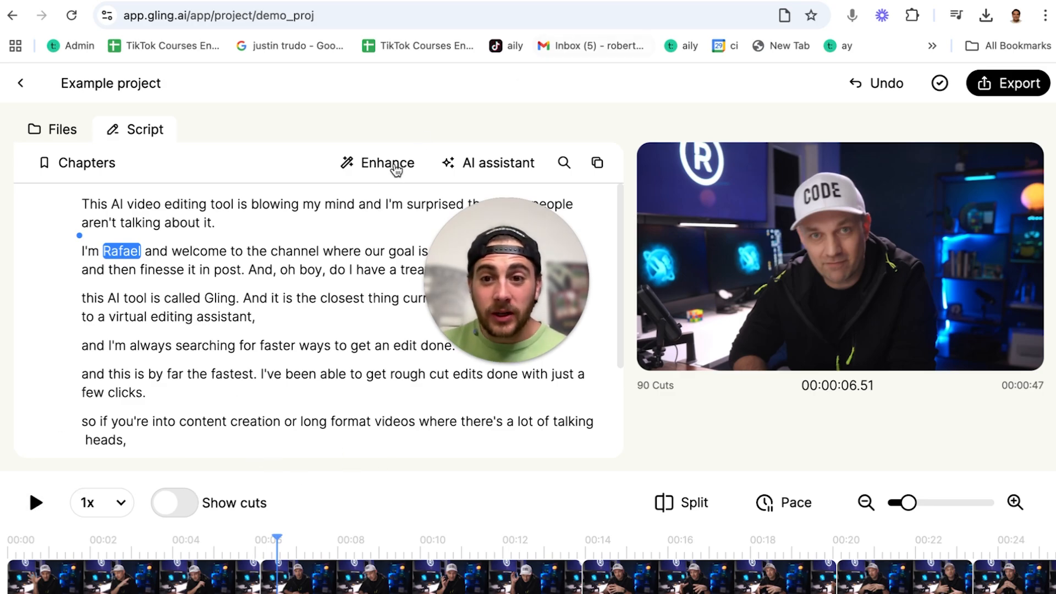
# Step: Open the enhancement options to raise jump cut zoom to 2.00x
pyautogui.click(378, 163)
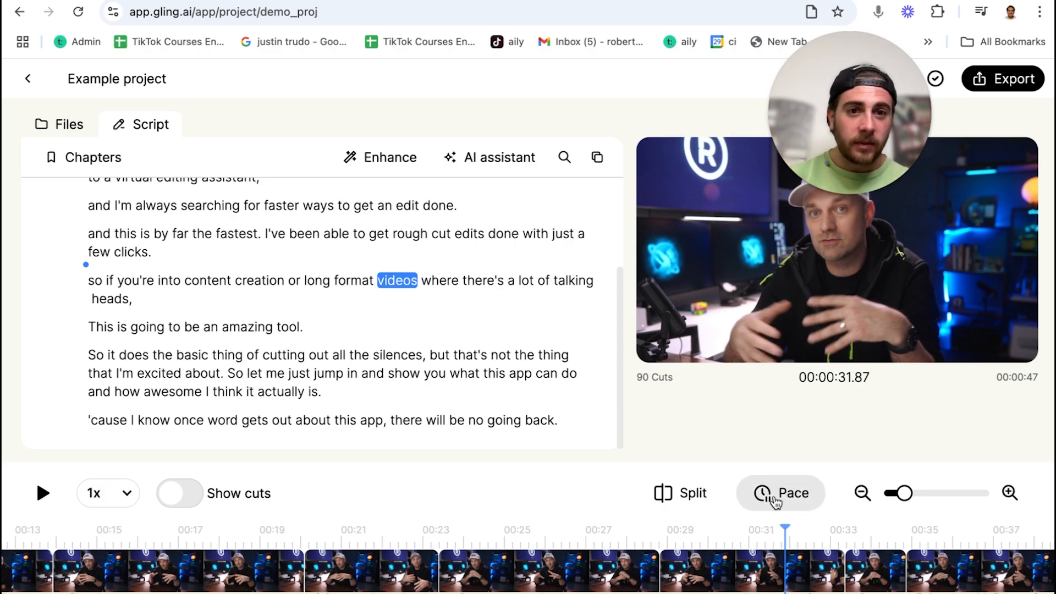
pyautogui.moveTo(520, 374)
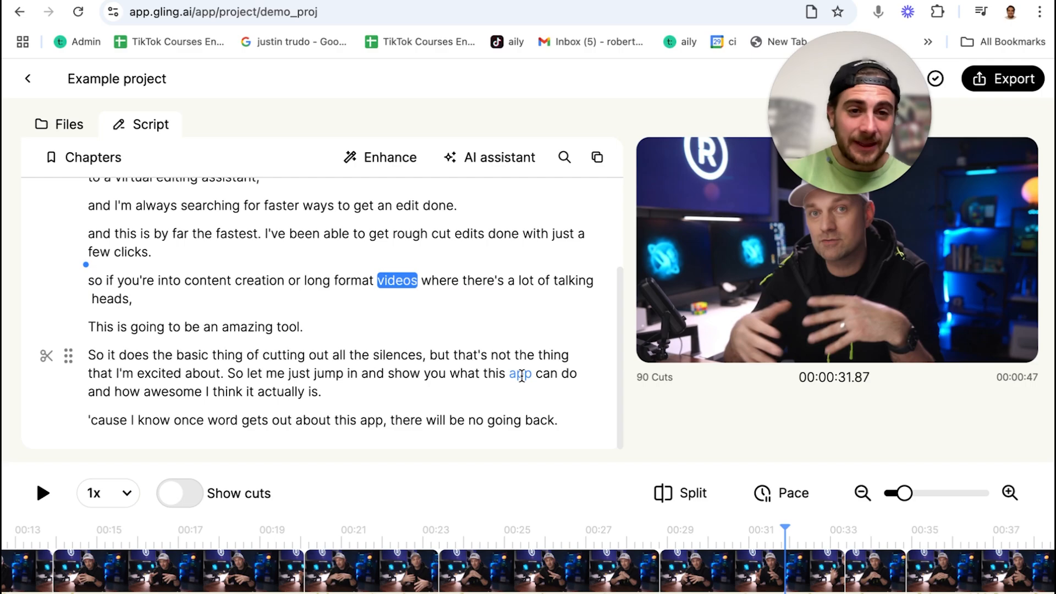
# Step: Turn on AI B-roll and set its magnitude to Dominant
pyautogui.click(380, 157)
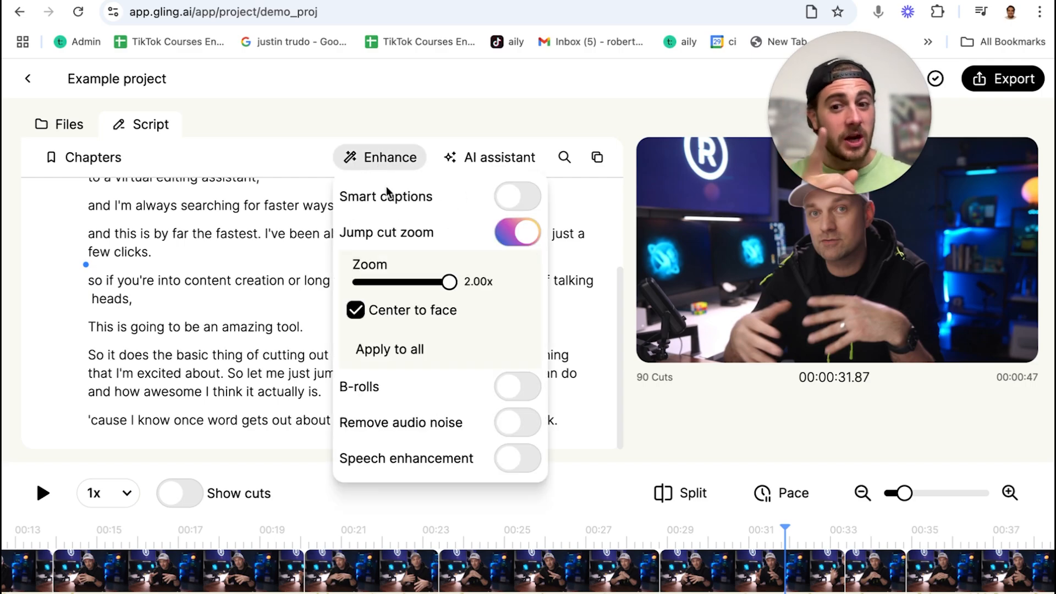
pyautogui.click(517, 386)
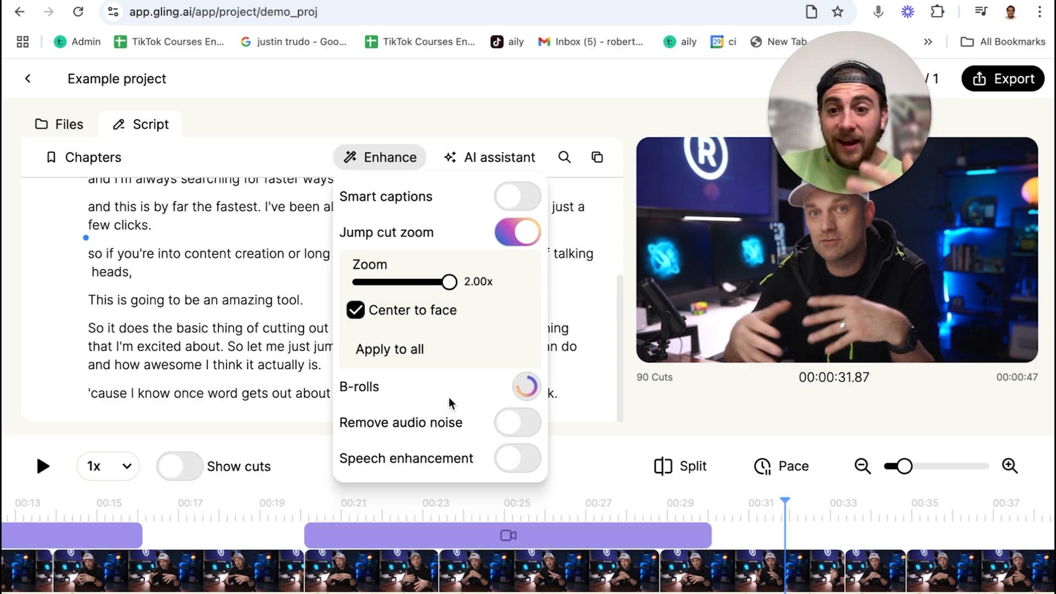
pyautogui.click(516, 386)
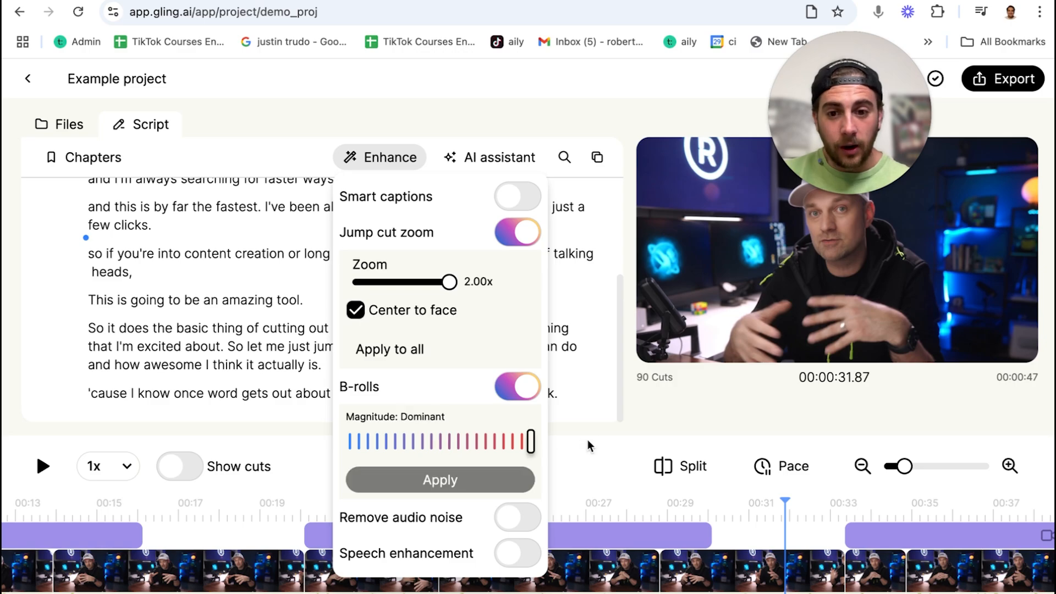
pyautogui.moveTo(380, 497)
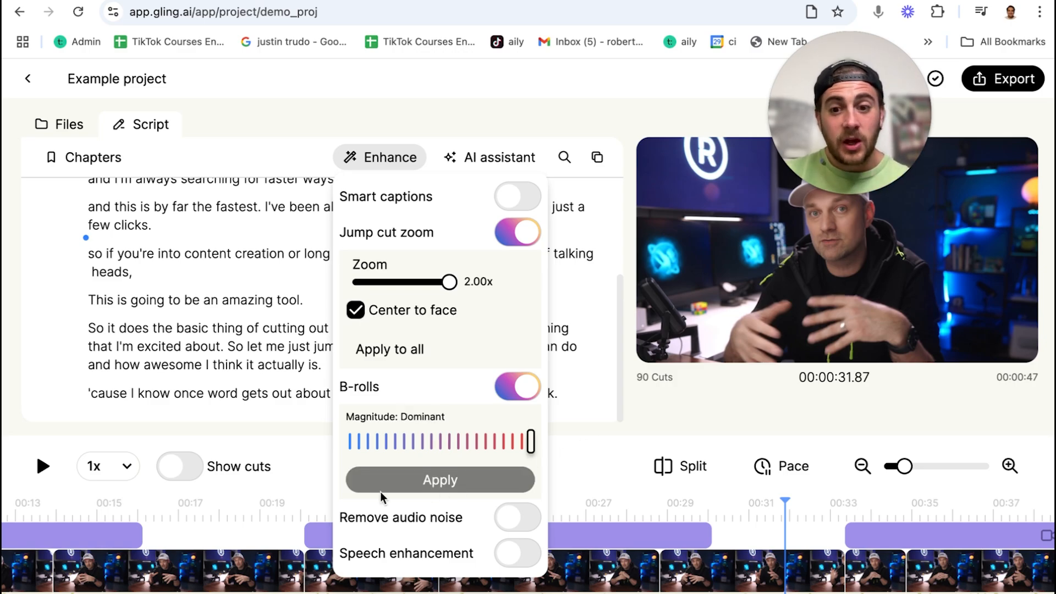
pyautogui.moveTo(645, 419)
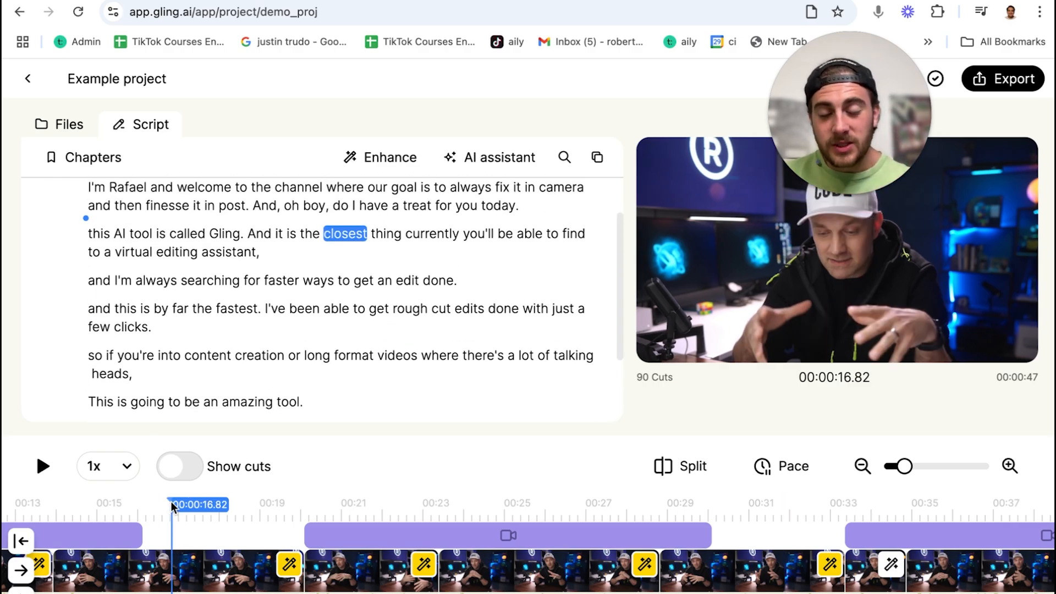
# Step: Play the preview, then pause it at the B-roll covering faster edits
pyautogui.click(42, 466)
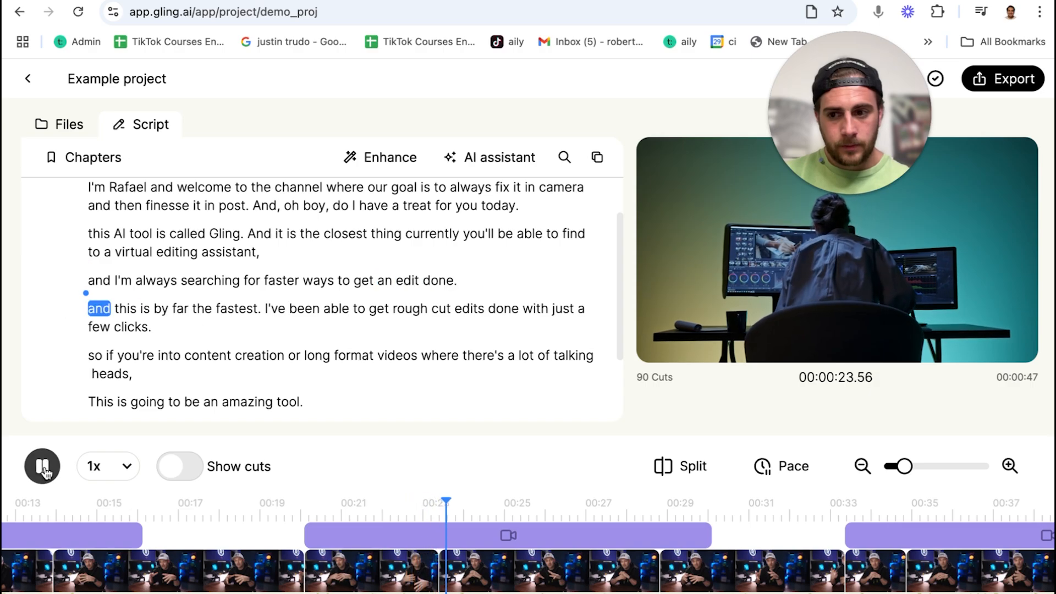
pyautogui.click(42, 466)
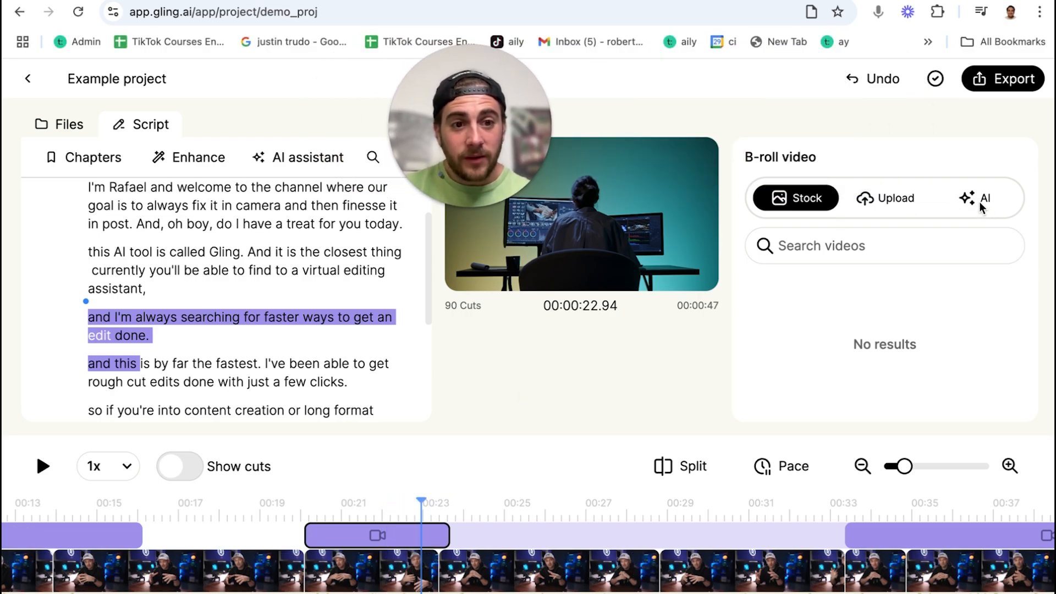
# Step: Compare the AI and Upload B-roll options, then return to Stock footage
pyautogui.click(981, 198)
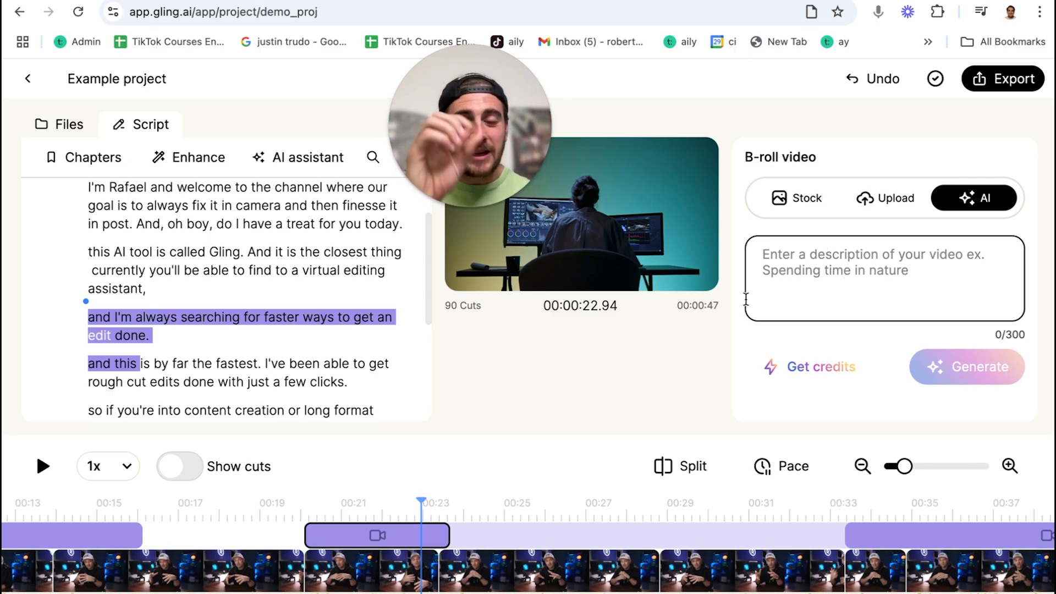
pyautogui.moveTo(882, 217)
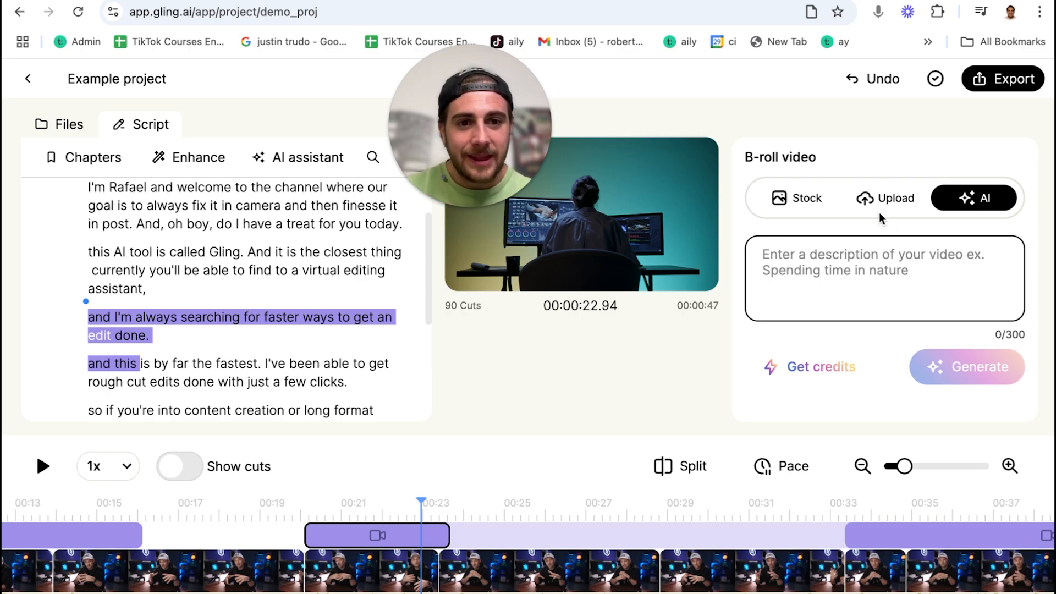
pyautogui.click(884, 197)
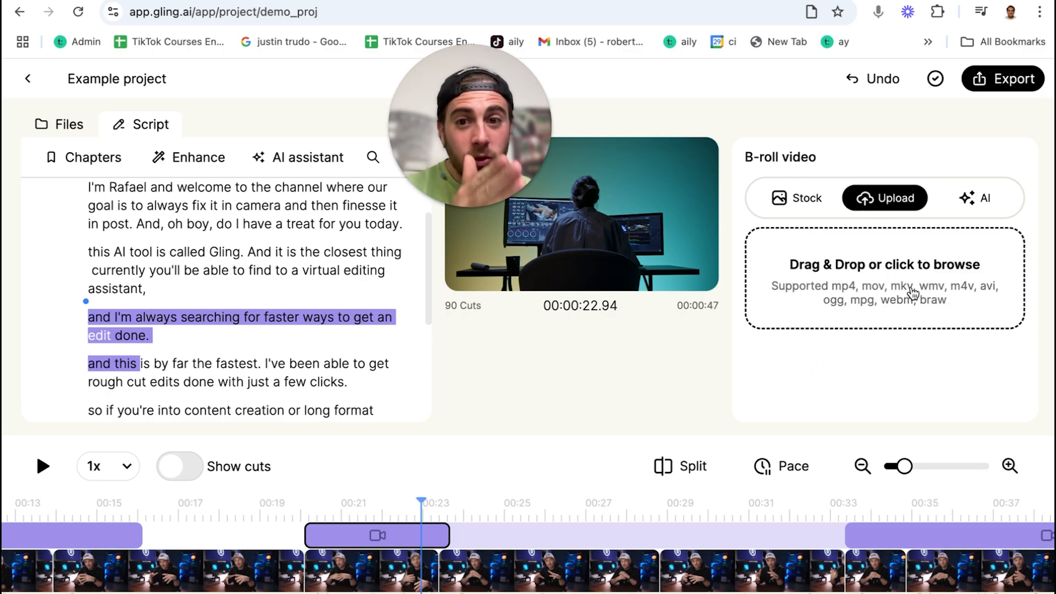
pyautogui.click(796, 198)
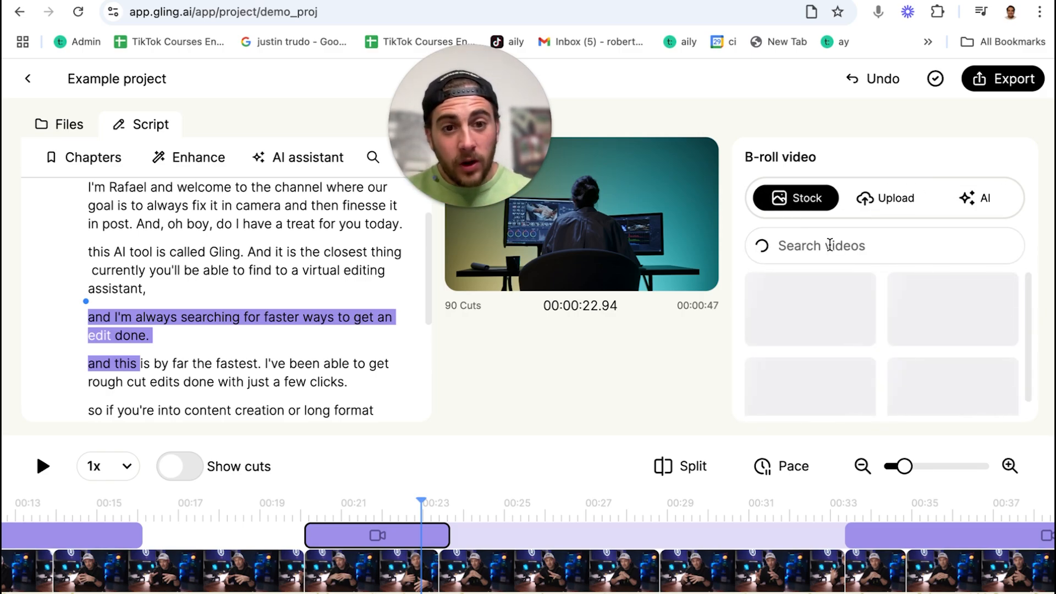
# Step: Search the stock library for 'elephant' and browse the footage results
pyautogui.click(883, 245)
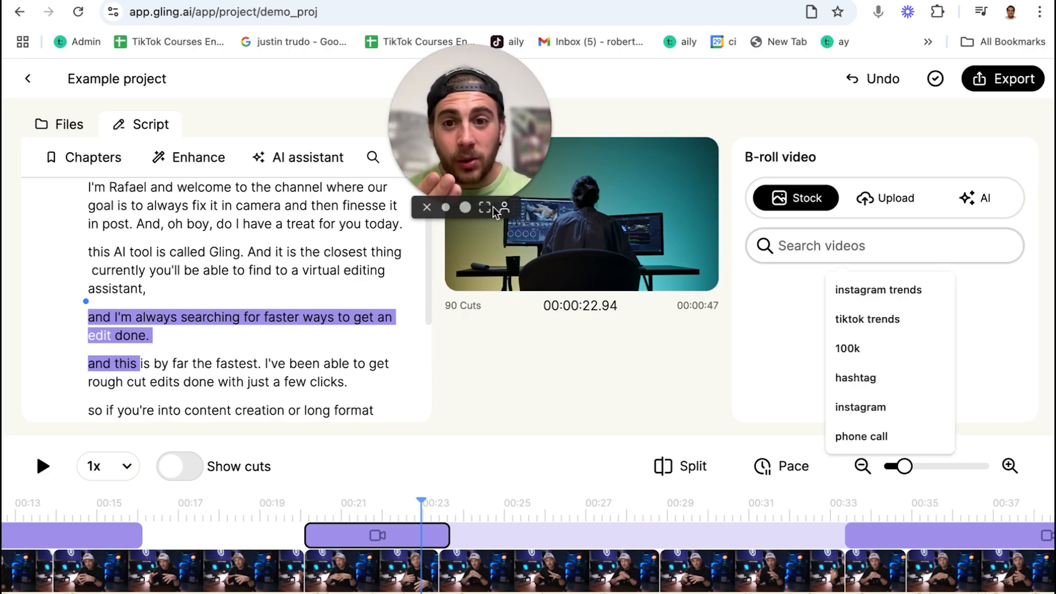
pyautogui.write('el')
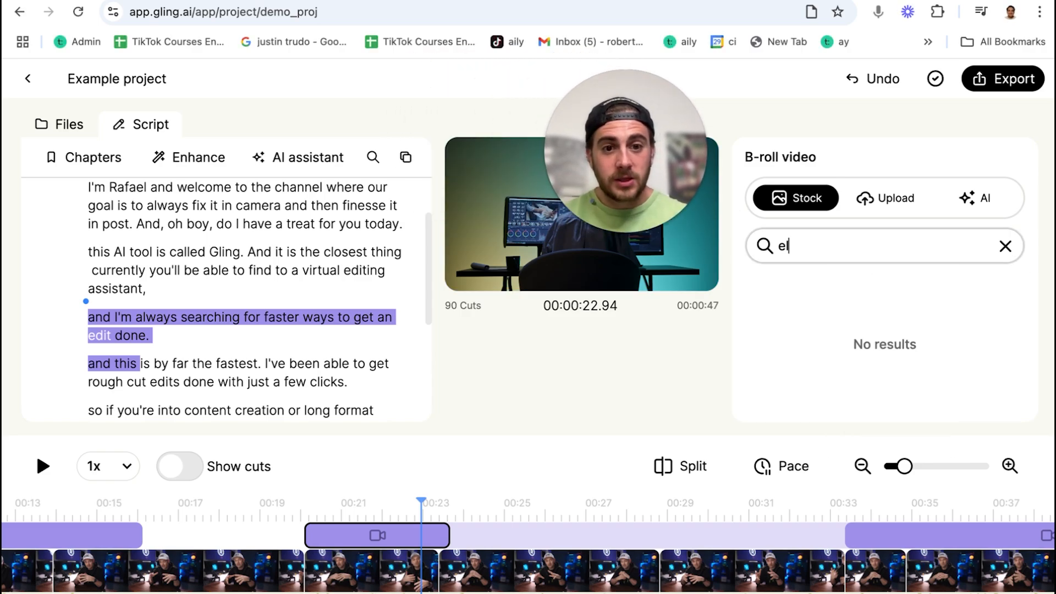
pyautogui.write('ephant')
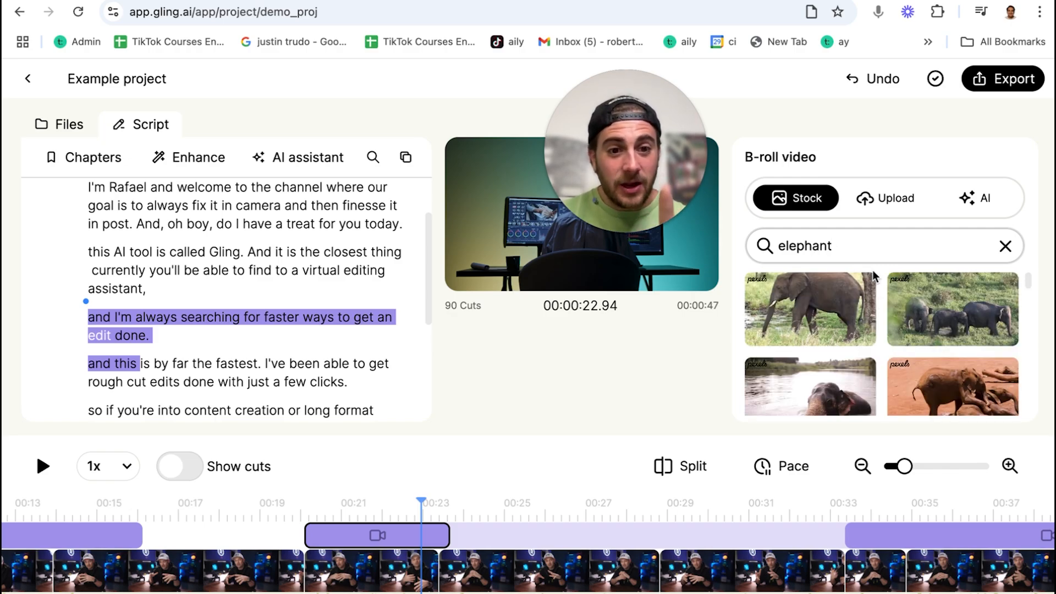
pyautogui.scroll(-3)
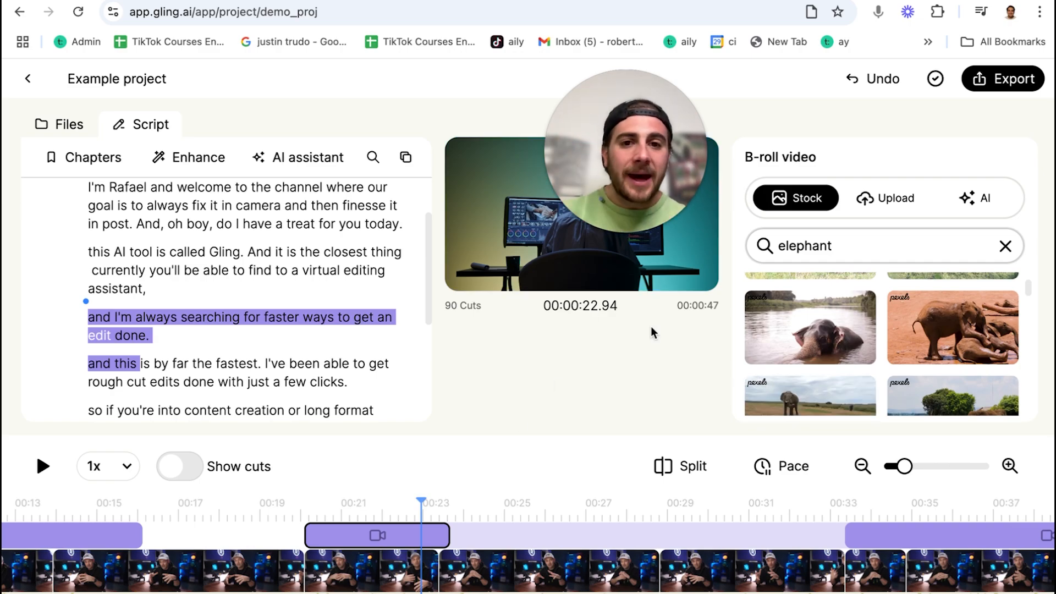
pyautogui.moveTo(695, 401)
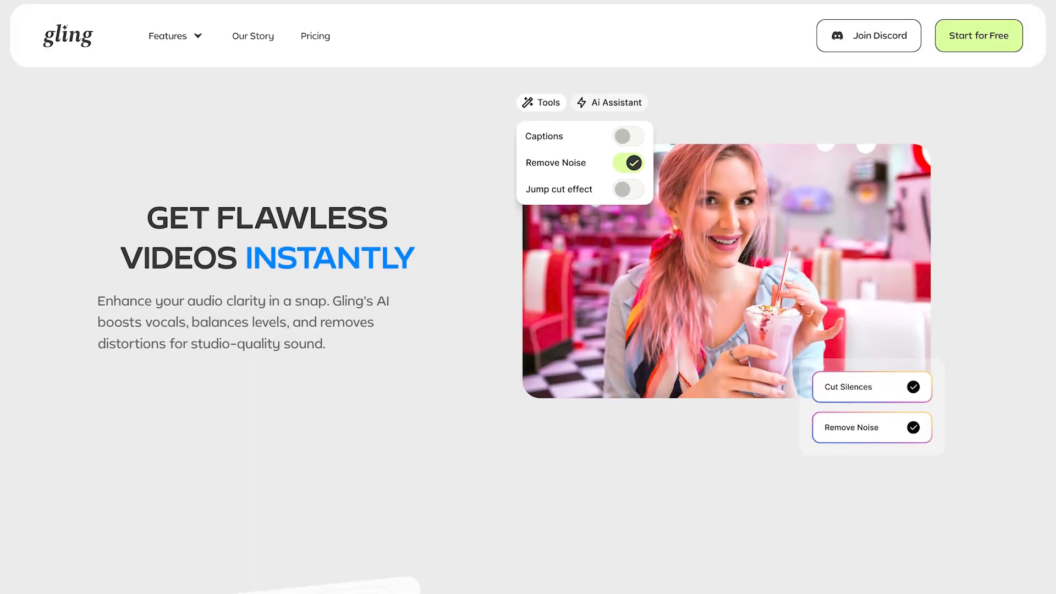
# Step: Scroll through the audio enhancement section of the Gling homepage
pyautogui.scroll(-3)
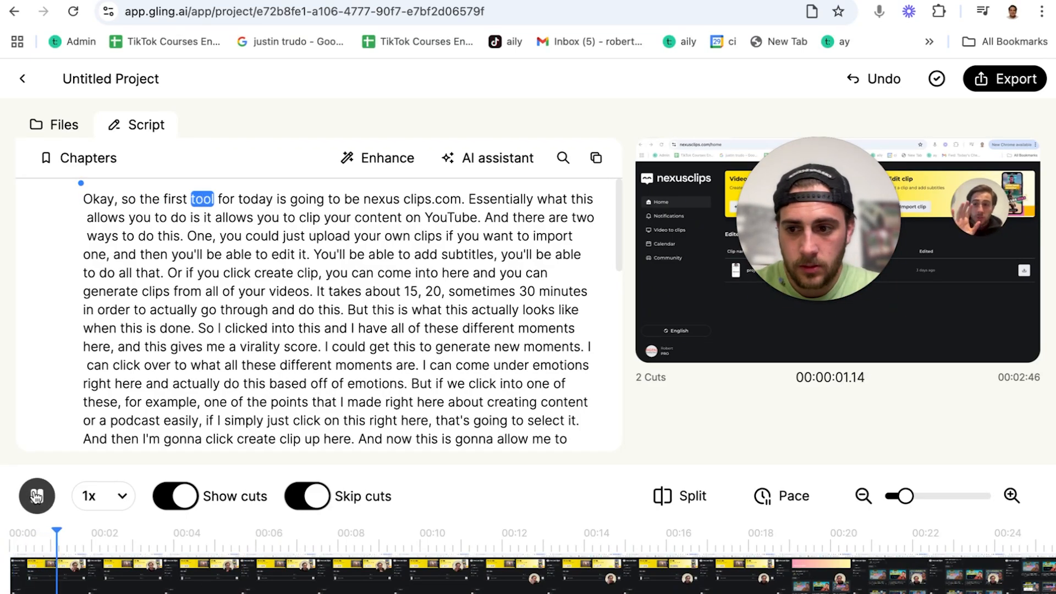
# Step: Pause playback and enable Remove audio noise and Speech enhancement under Enhance
pyautogui.click(37, 496)
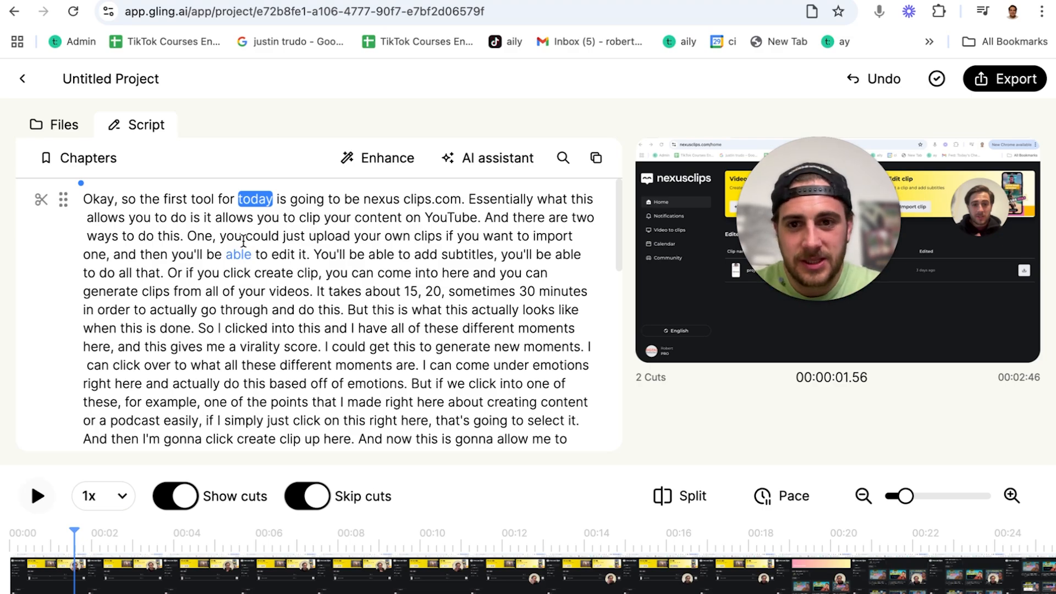
pyautogui.click(377, 158)
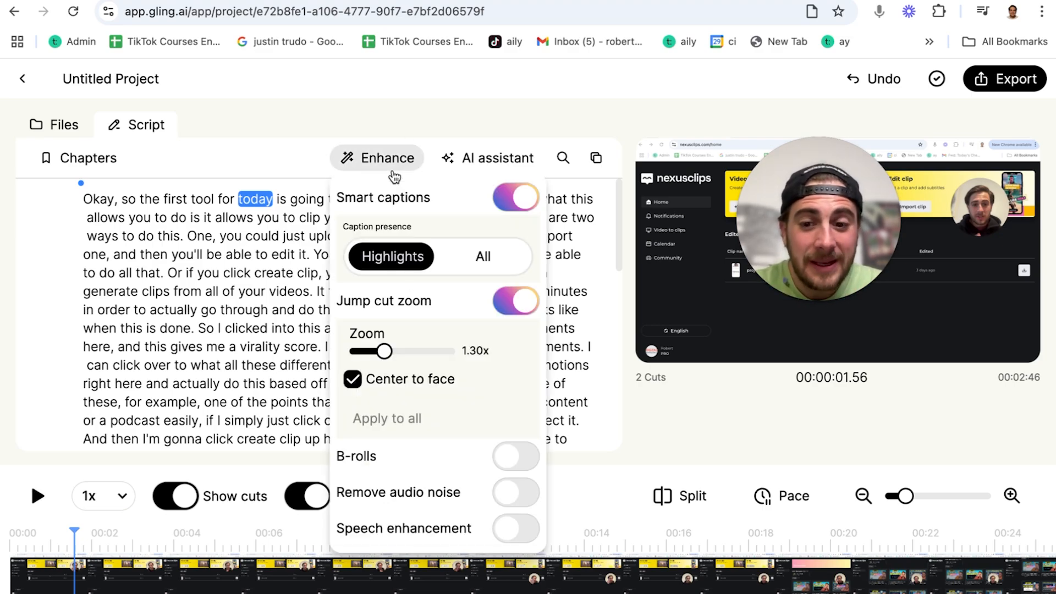
pyautogui.click(515, 492)
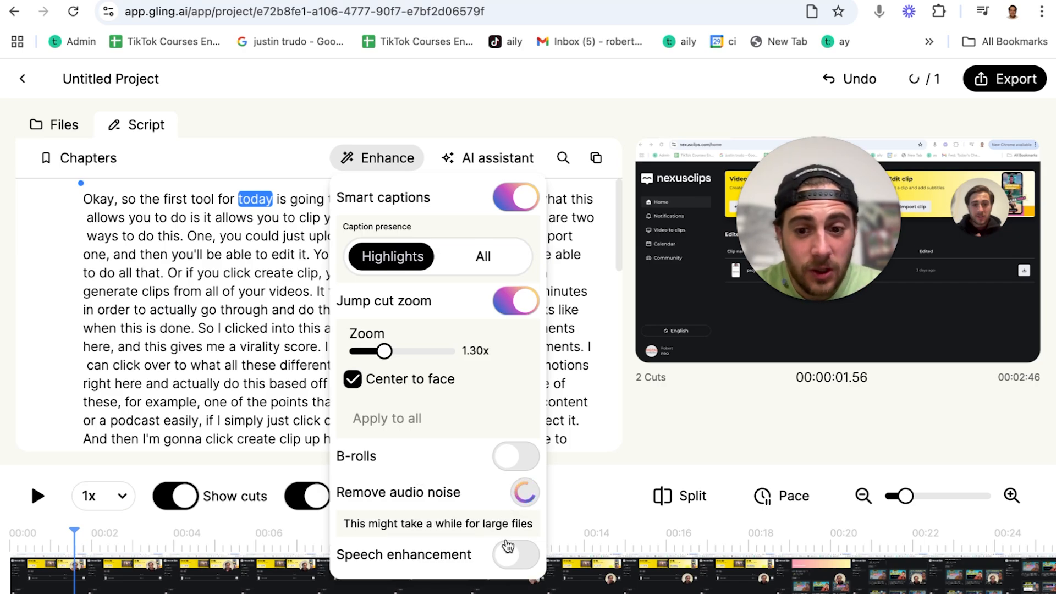
pyautogui.click(515, 554)
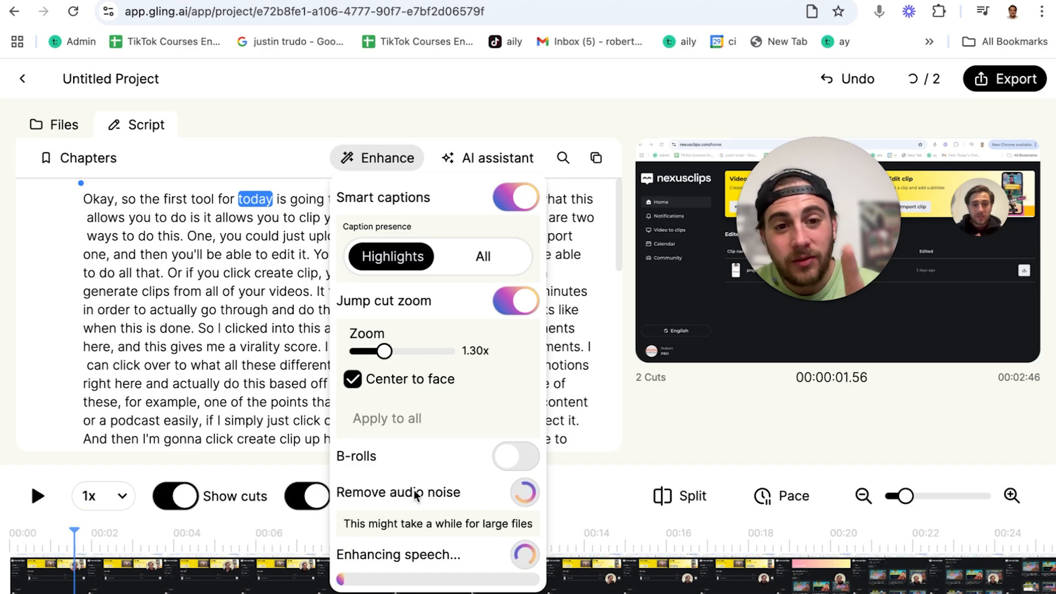
pyautogui.click(515, 491)
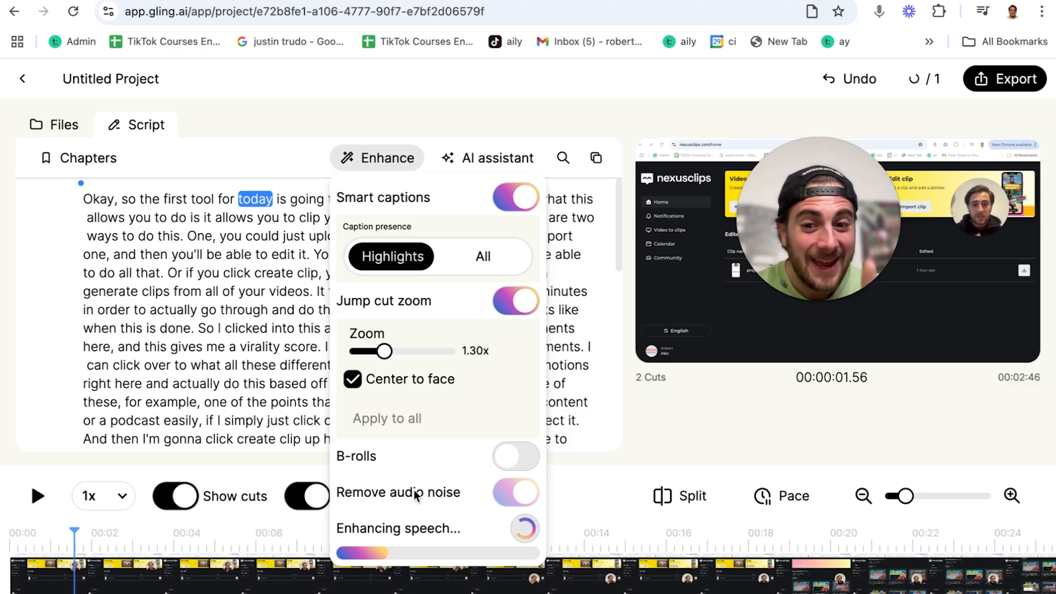
# Step: Preview the cleaned-up audio, then recheck both Enhance audio toggles are on
pyautogui.click(37, 496)
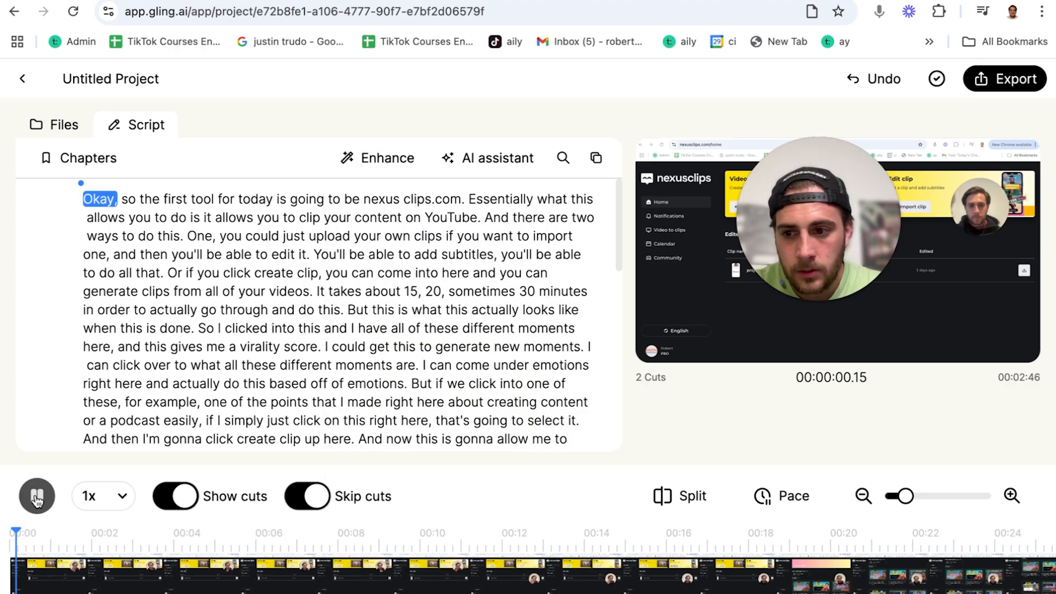
pyautogui.click(36, 496)
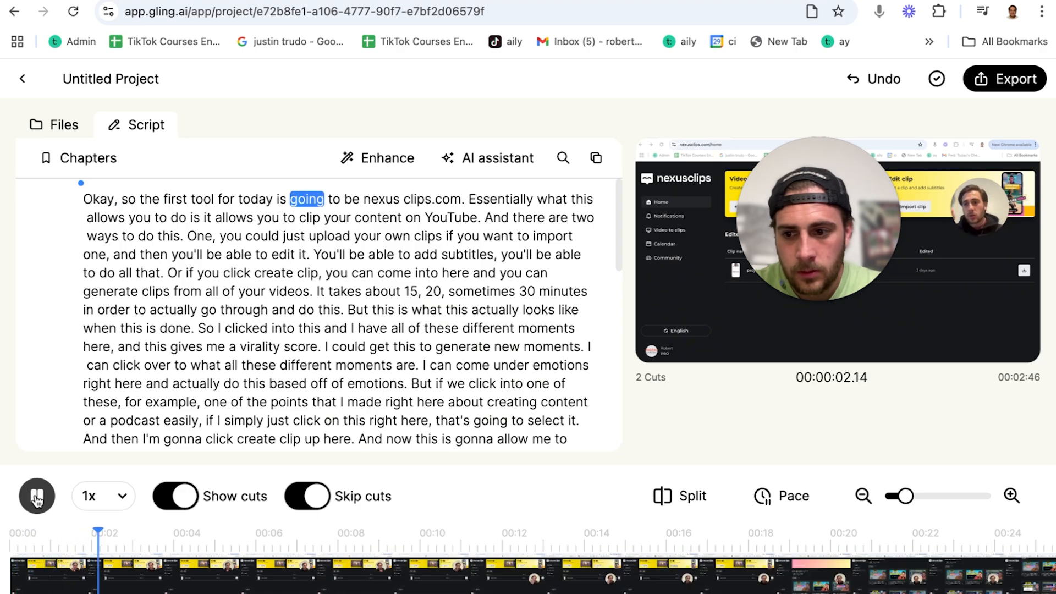
pyautogui.click(37, 496)
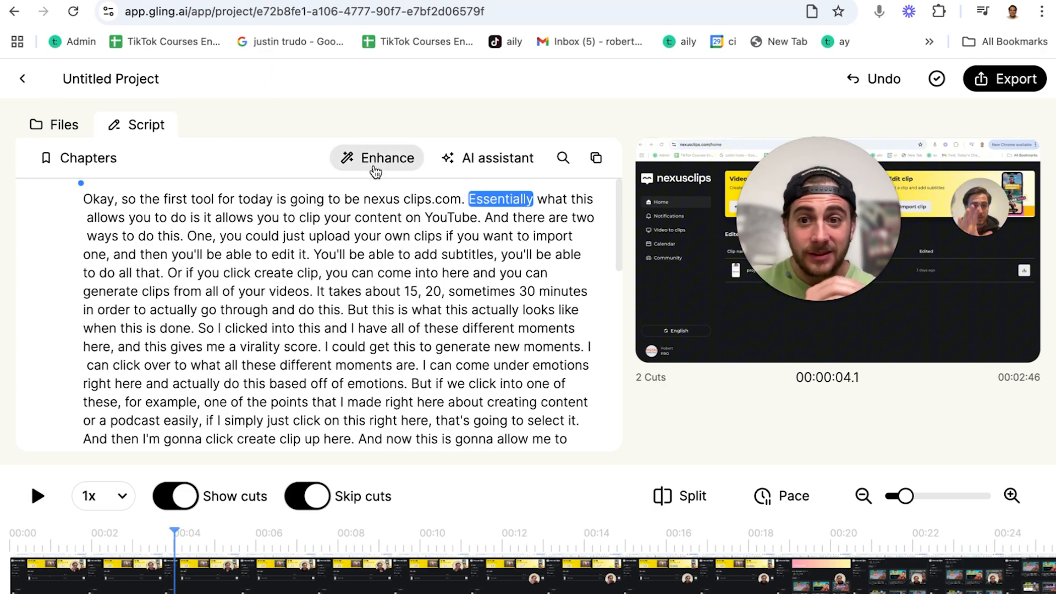
pyautogui.click(375, 158)
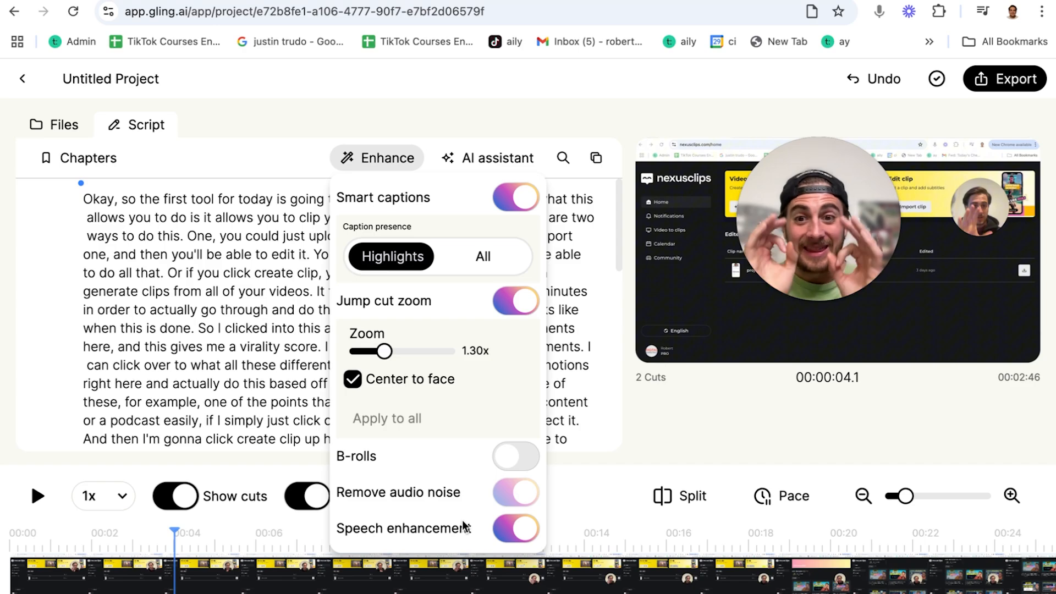